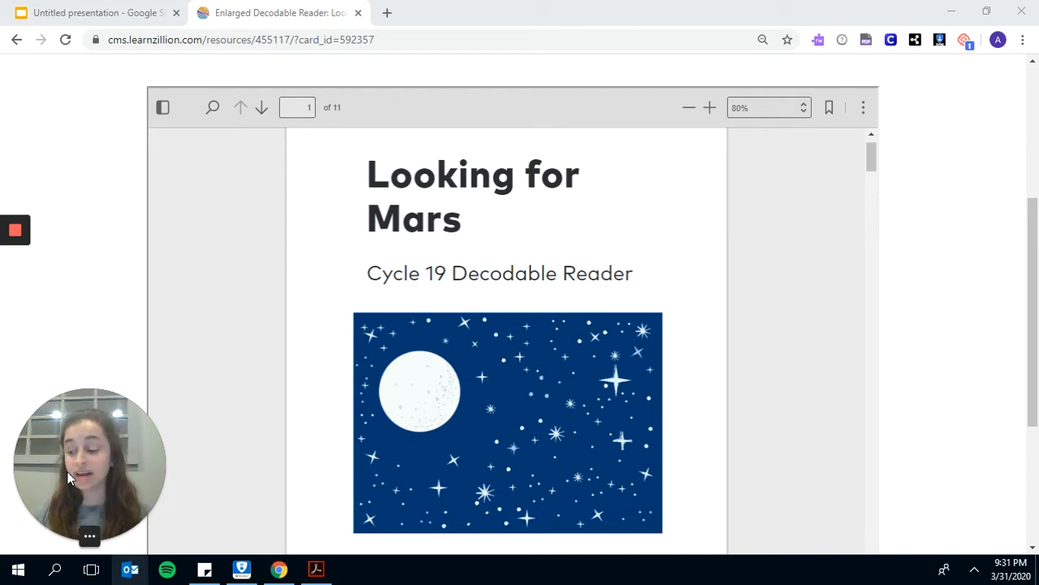
mouse_move(451, 177)
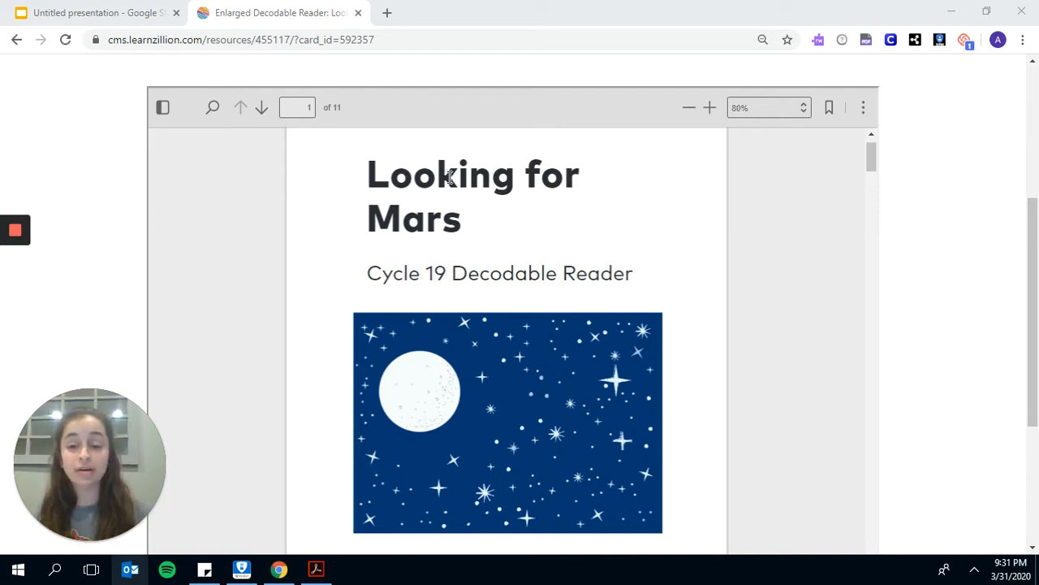
mouse_move(421, 254)
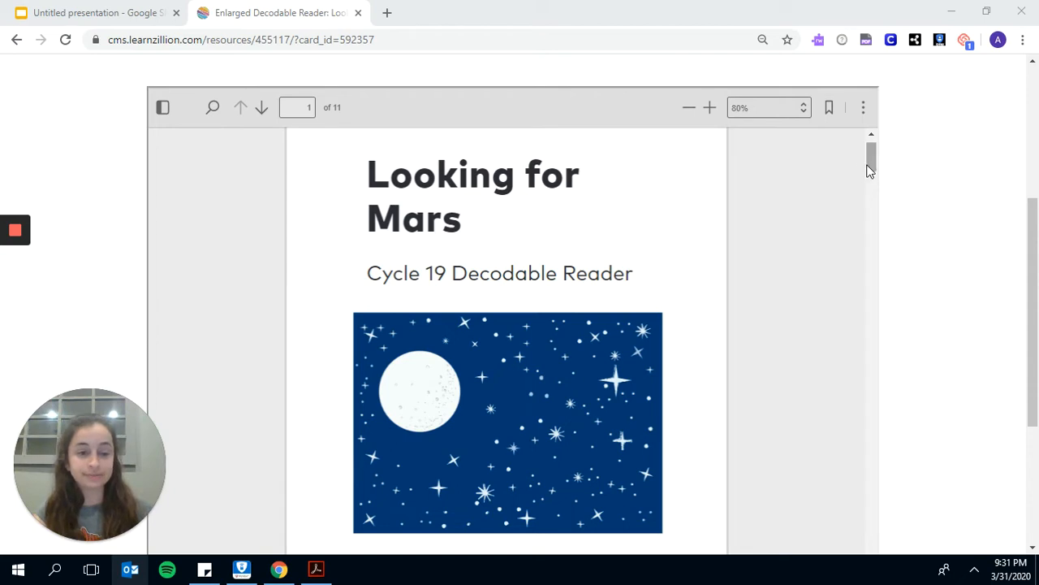
Scroll the Looking for Mars PDF from the title page down to page 5.
scroll(down, 3)
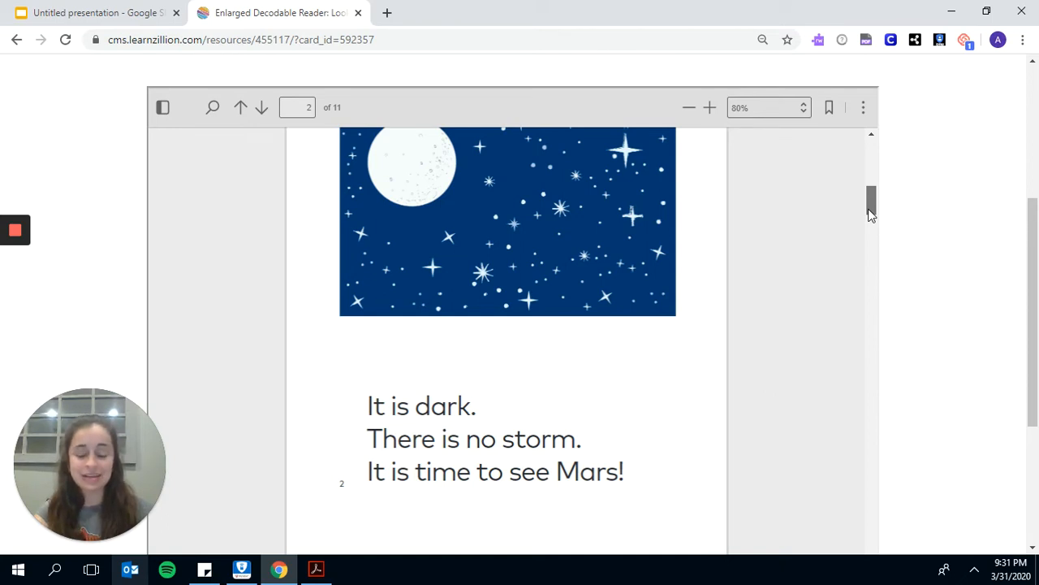
scroll(down, 3)
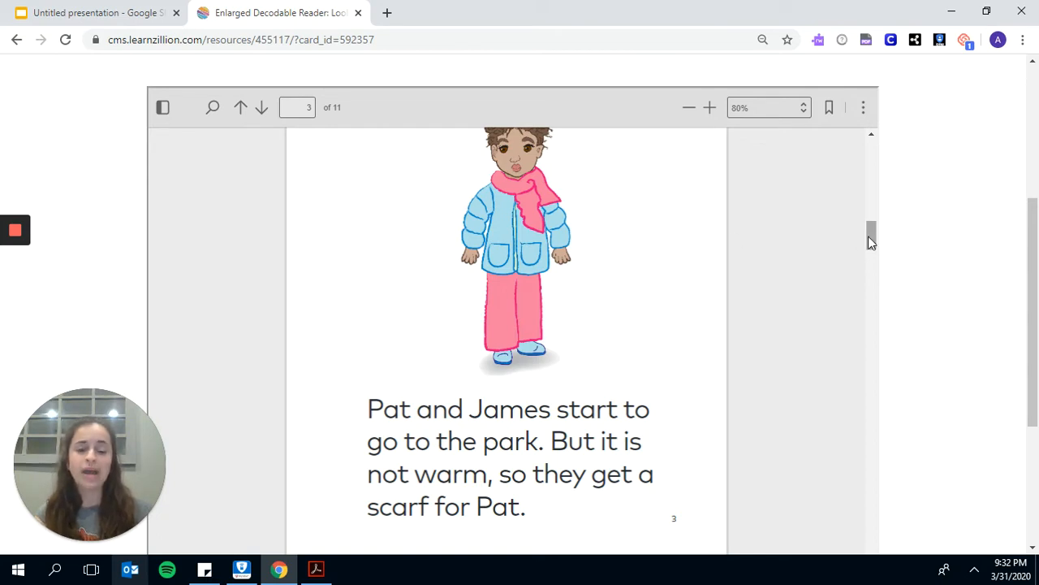
scroll(down, 3)
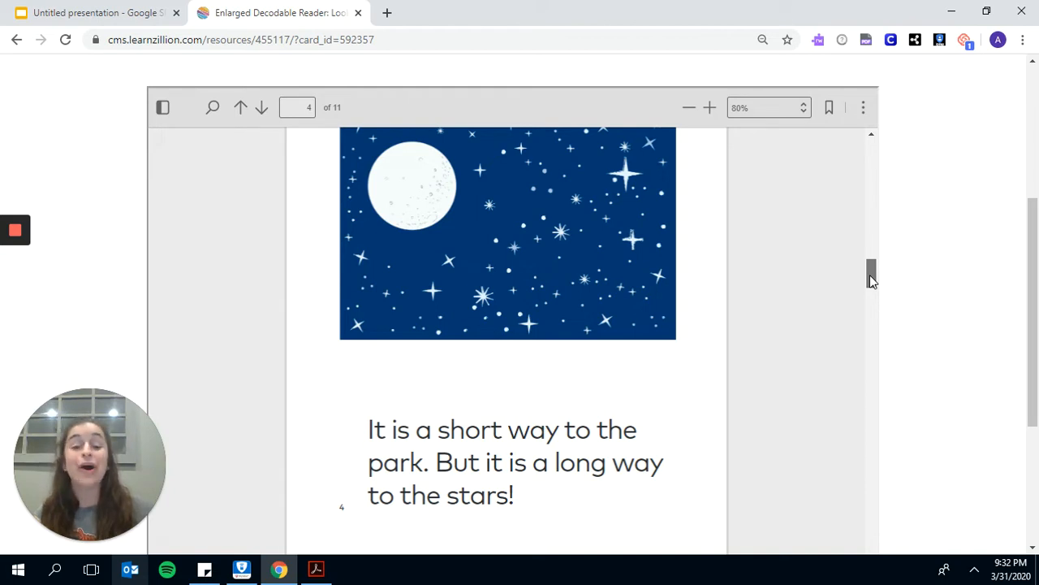
scroll(down, 3)
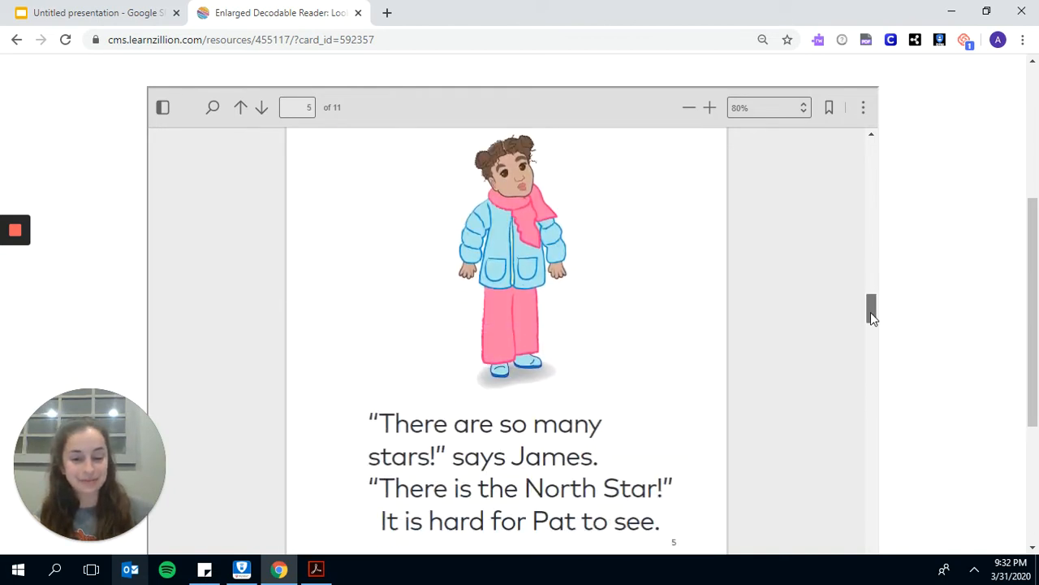
Scroll through pages 6–9 of the reader, ending back at the title page.
scroll(down, 3)
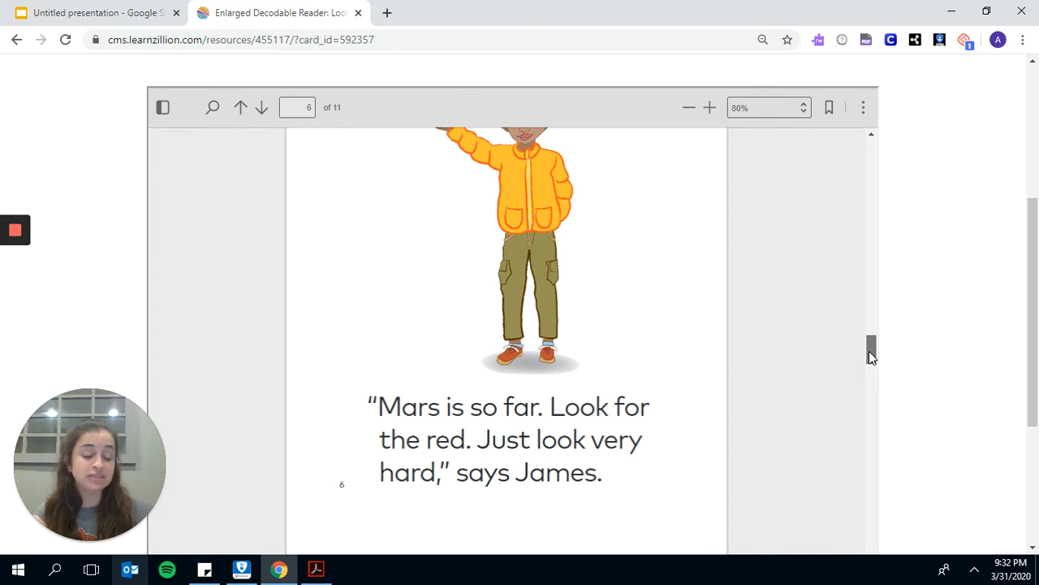
scroll(down, 3)
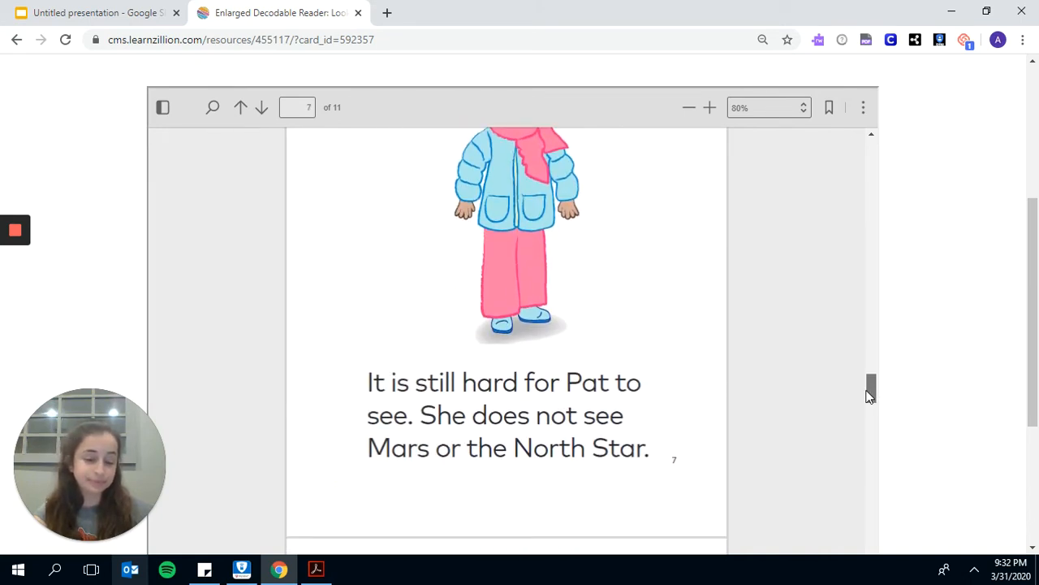
scroll(down, 3)
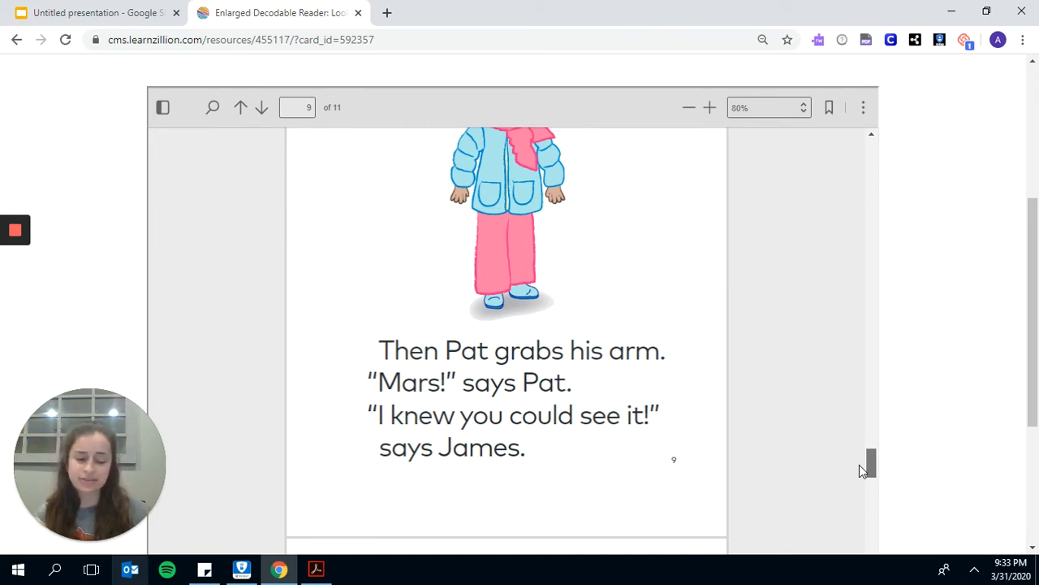
scroll(down, 3)
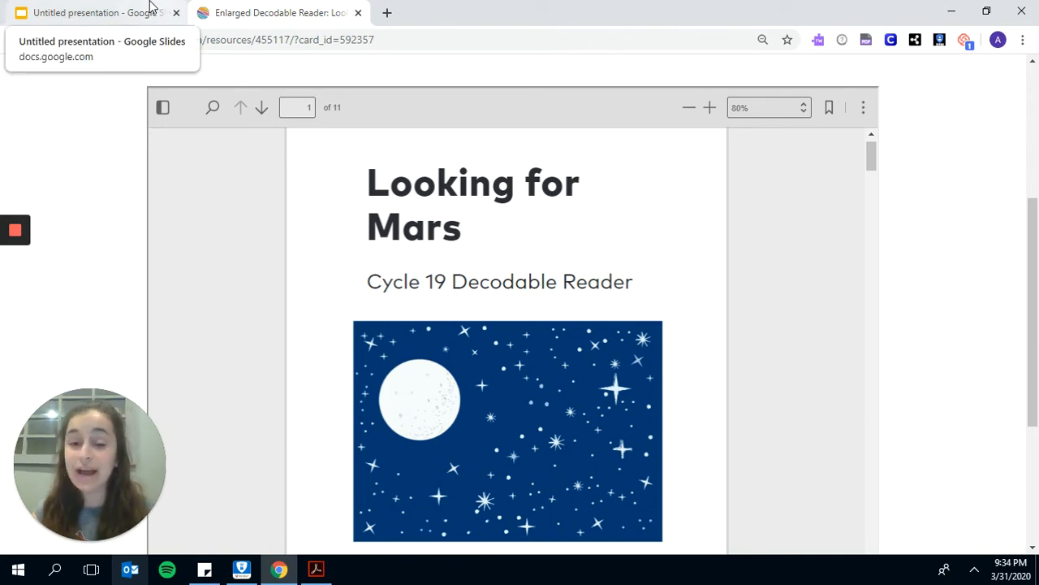
Present the sight-word deck full screen from the 'again' slide.
click(89, 12)
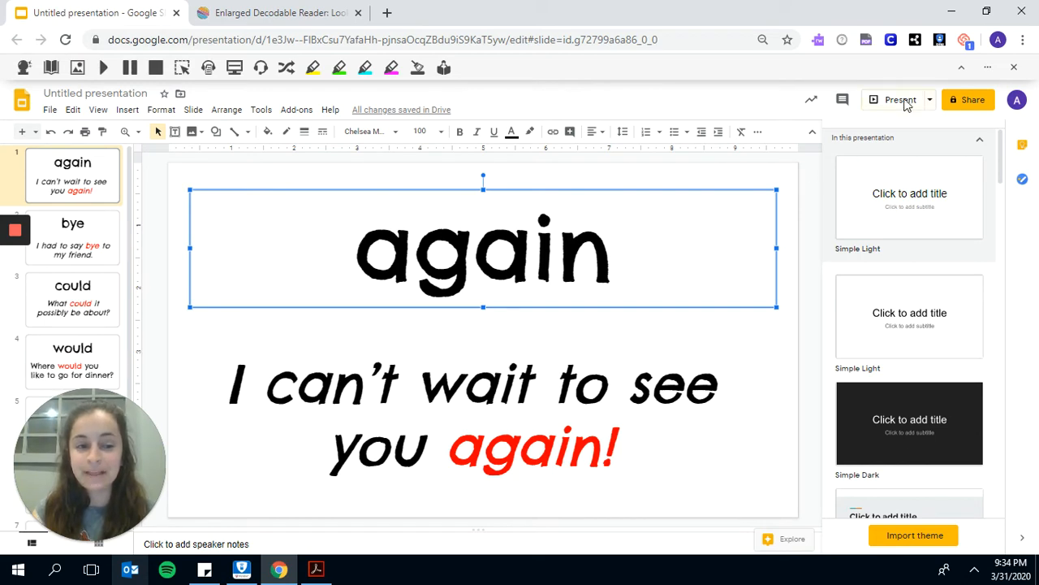
click(899, 99)
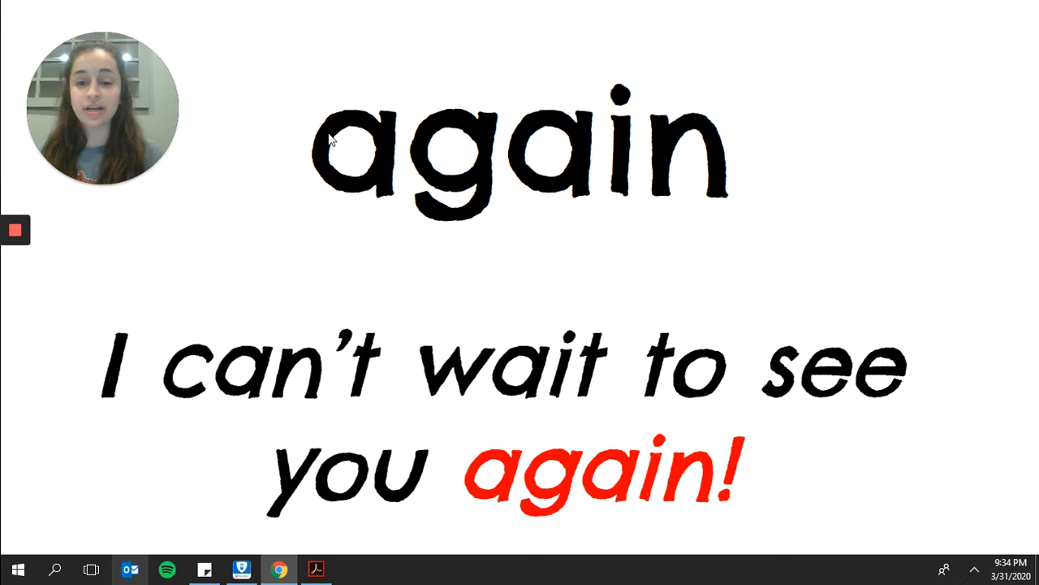
mouse_move(503, 402)
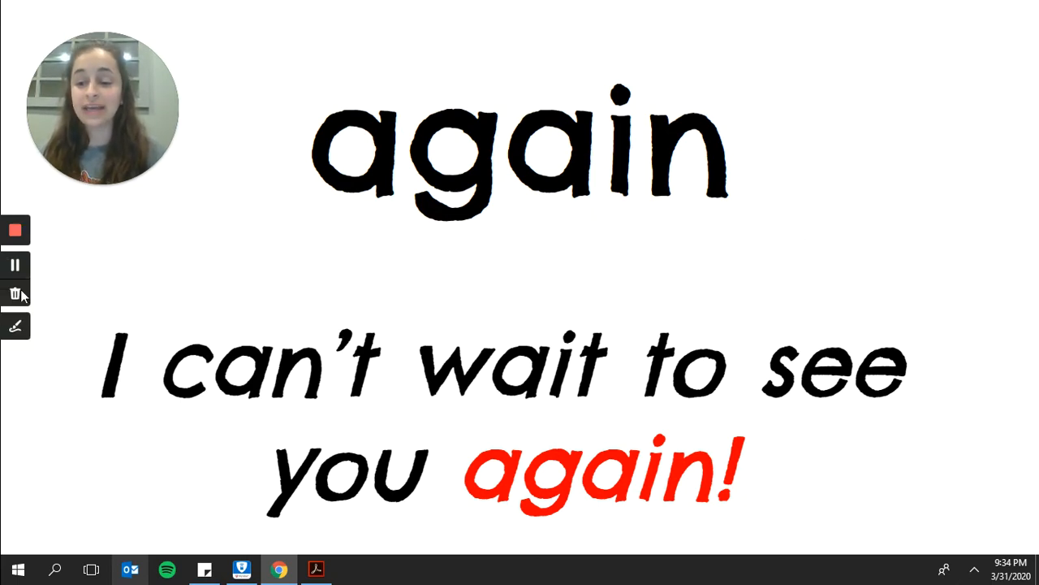
Underline 'again' with the screen pen, then advance to the 'bye' slide.
click(15, 326)
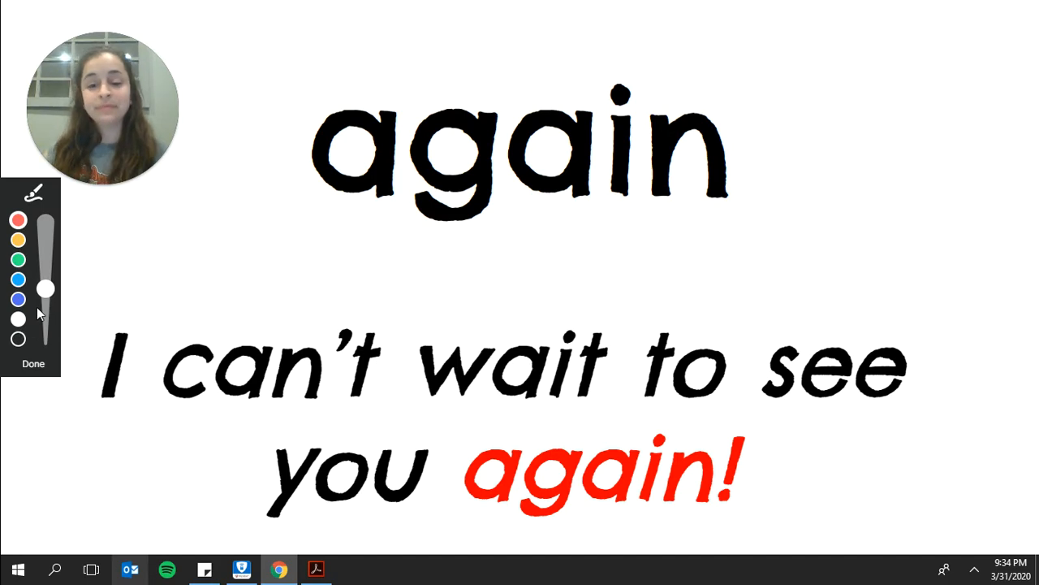
click(17, 299)
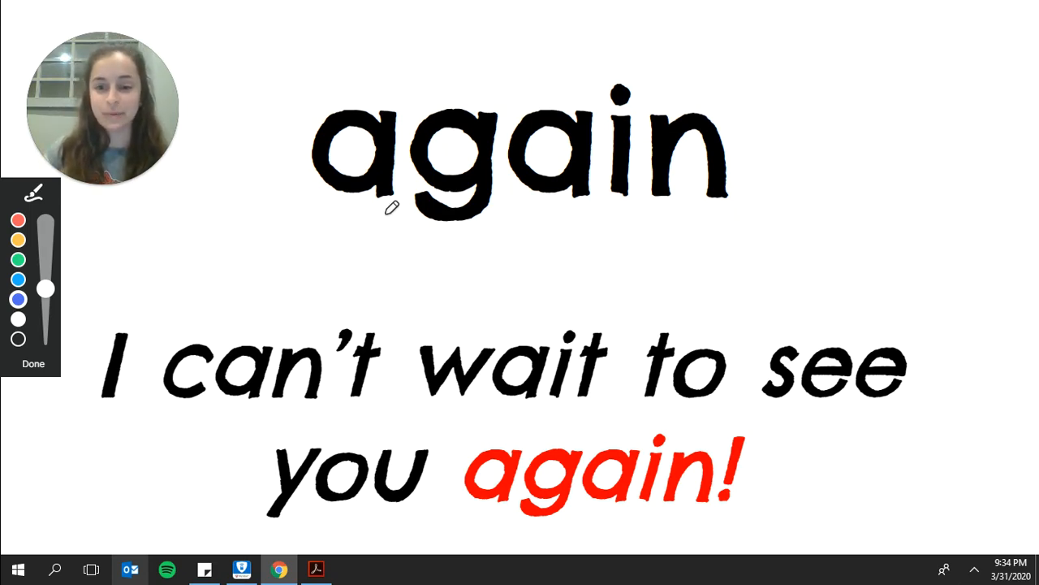
drag(329, 212, 386, 213)
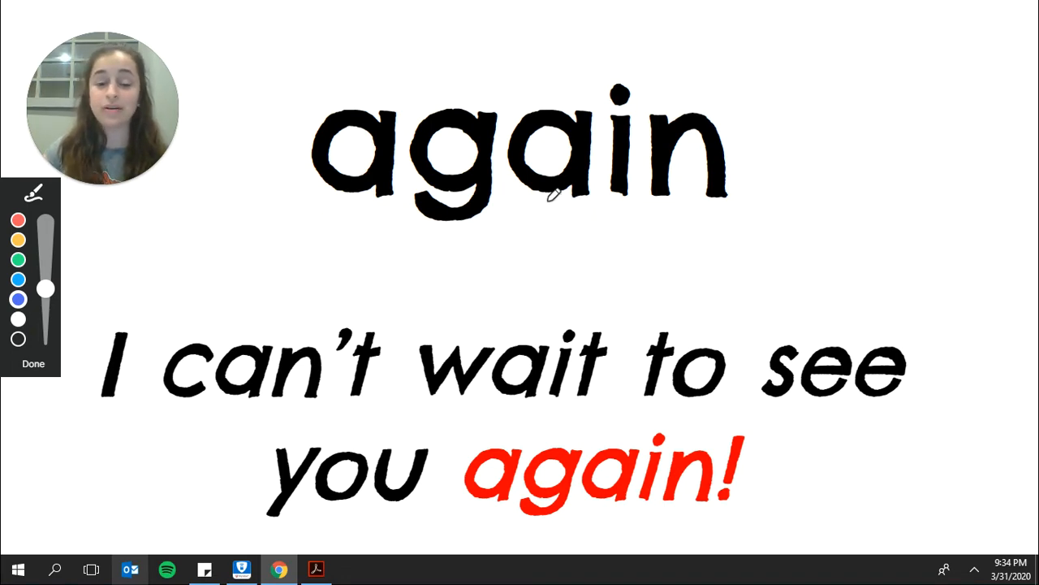
drag(528, 213, 646, 209)
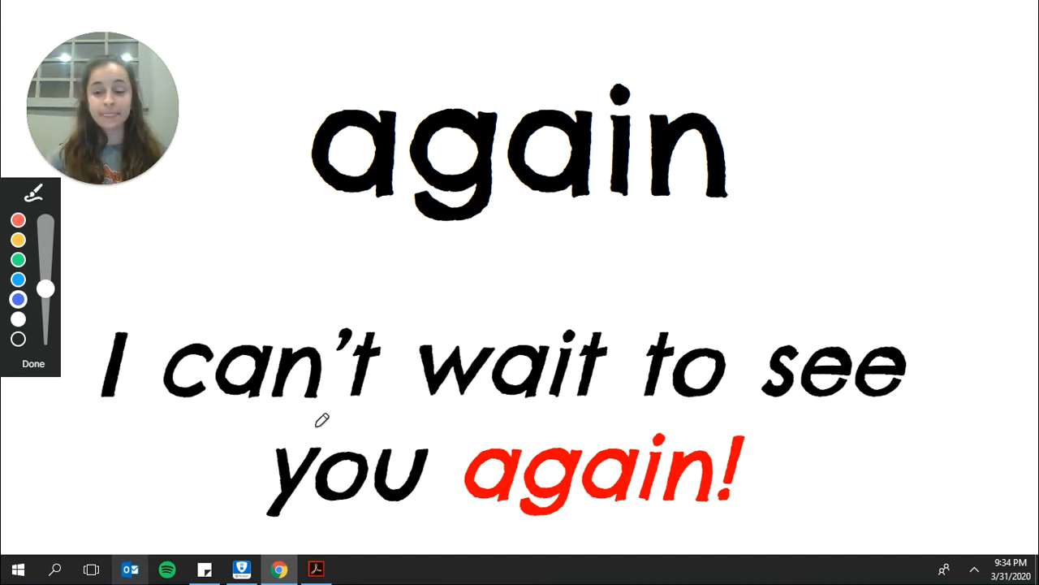
mouse_move(169, 436)
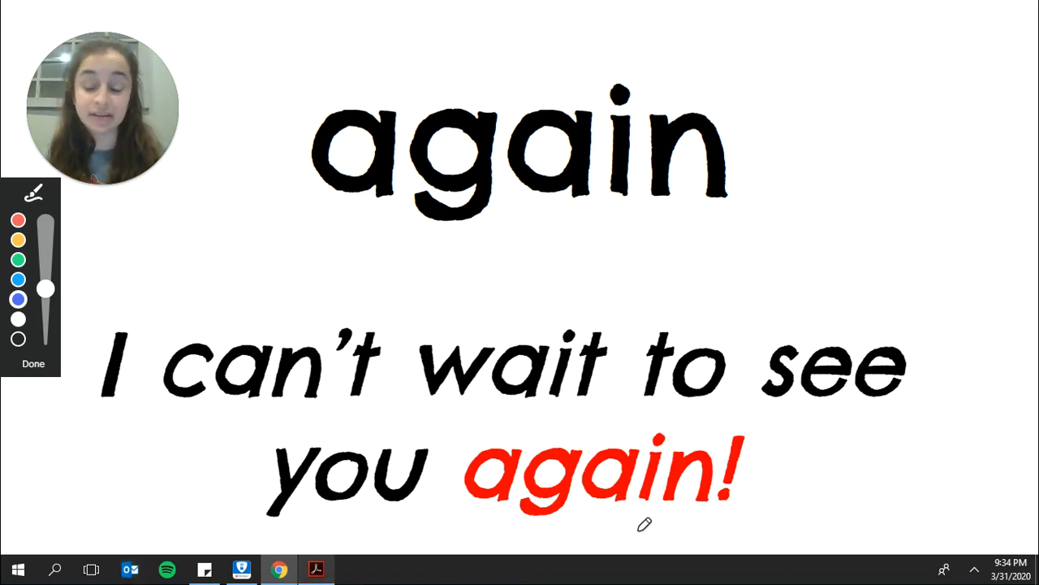
click(33, 363)
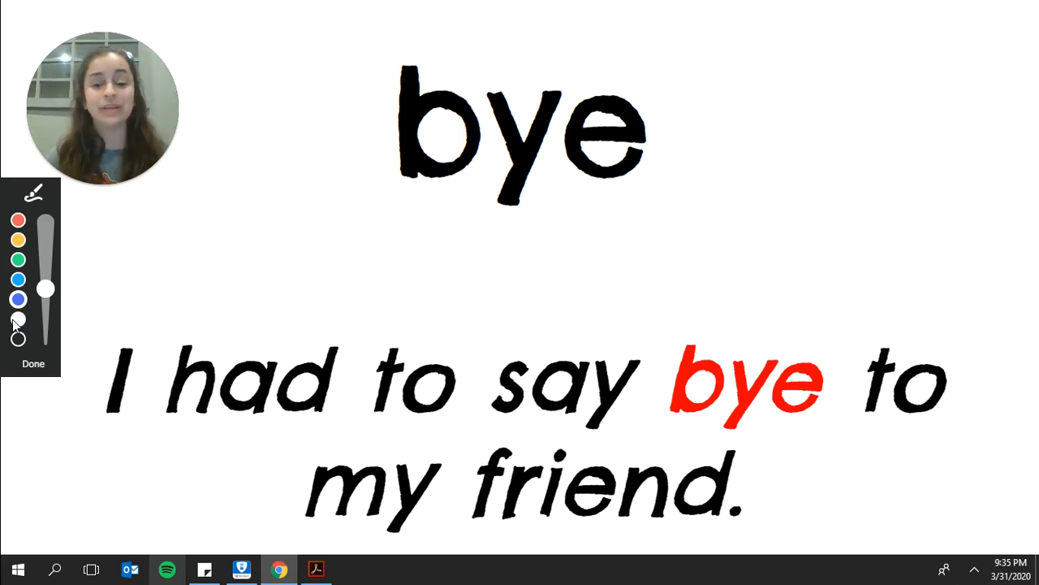
Change pen colour and underline 'bye' and 'could', reaching the 'would' slide.
click(18, 259)
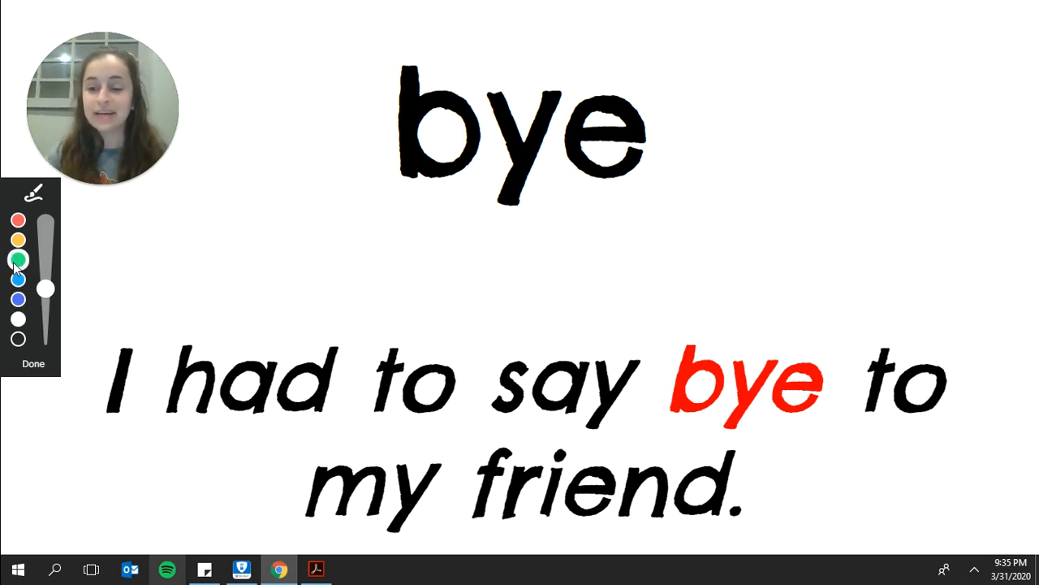
drag(496, 191, 654, 185)
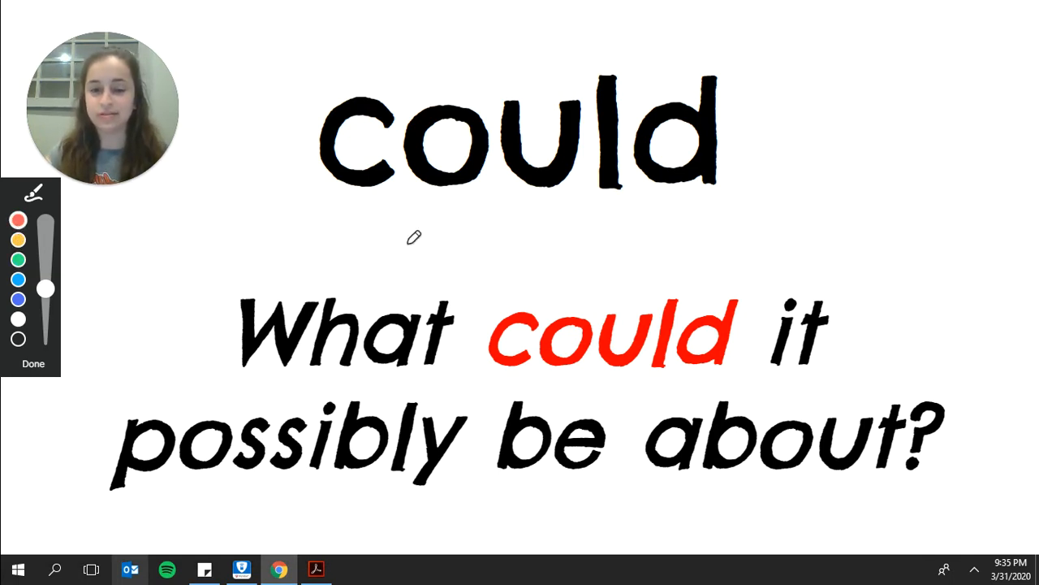
drag(422, 205, 560, 199)
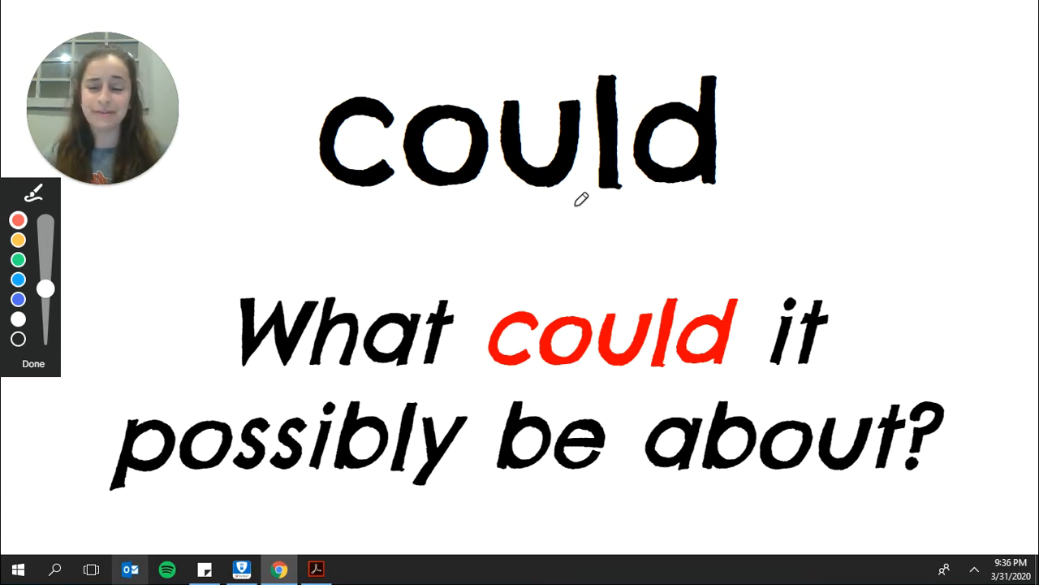
drag(581, 201, 171, 250)
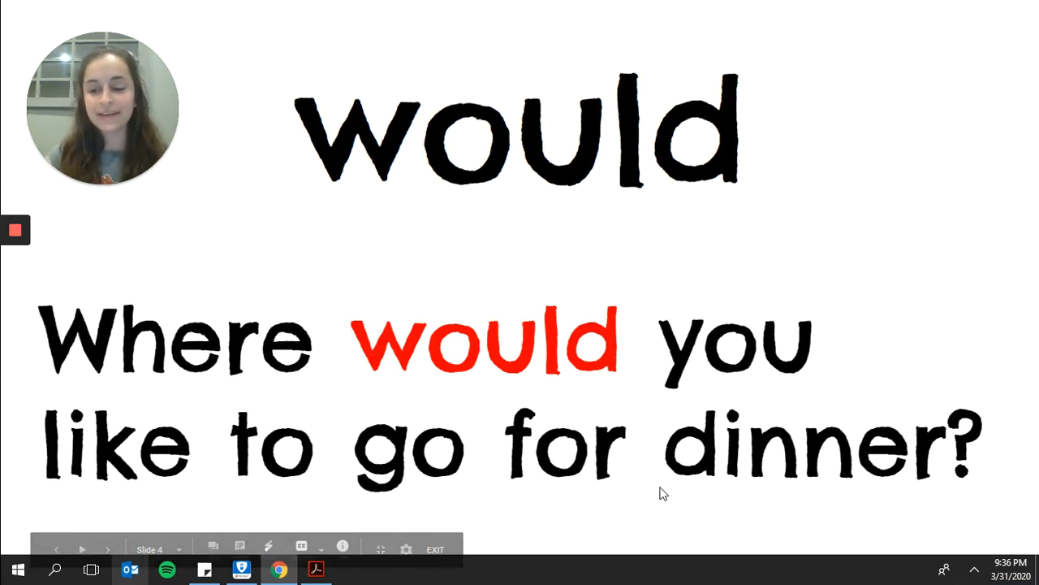
Underline 'would' with the annotation pen, then advance to slide 5, 'does'.
click(268, 545)
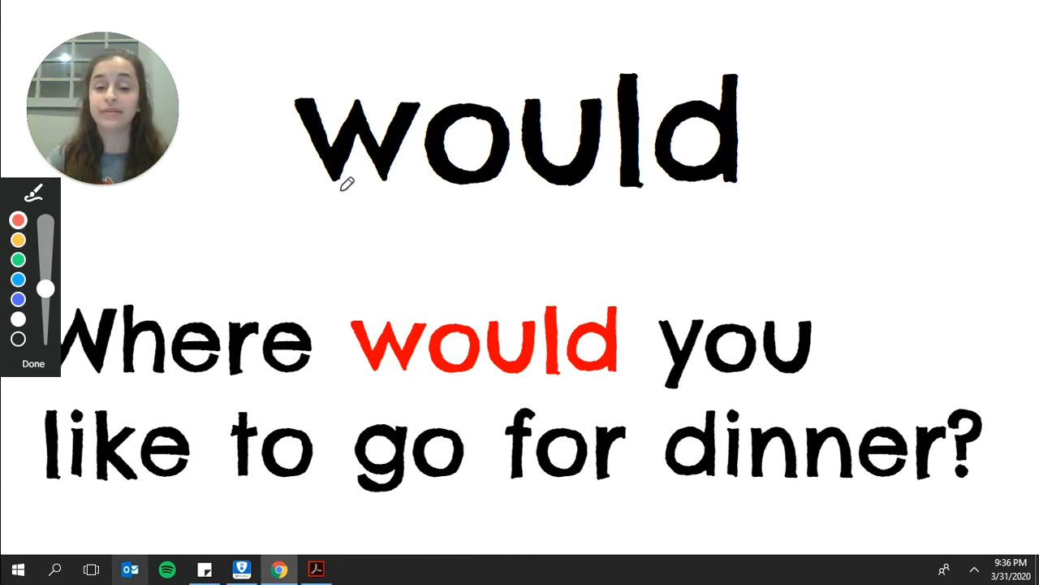
drag(442, 199, 568, 195)
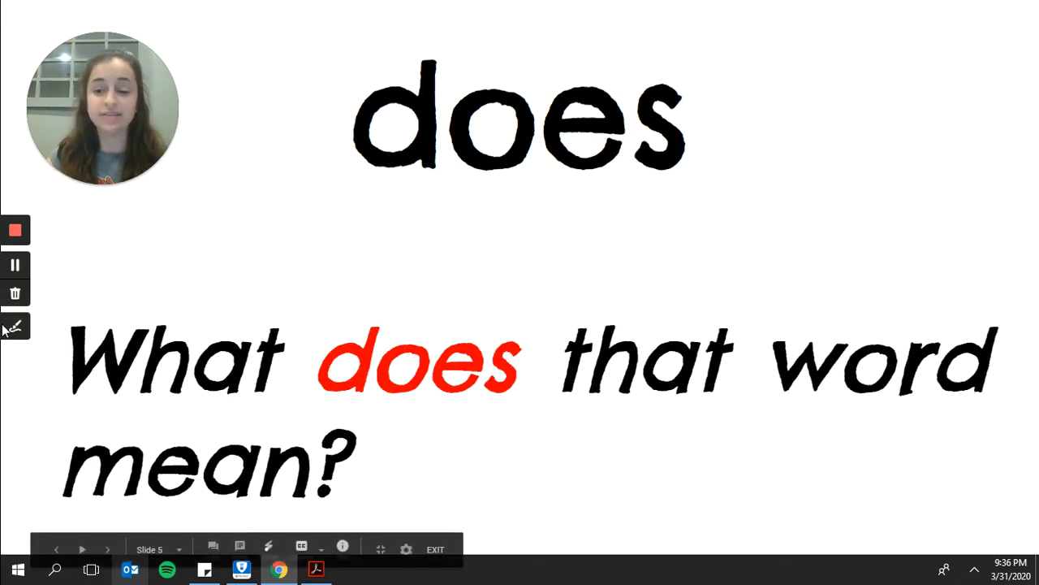
Underline 'does' with the annotation pen, then advance to slide 6, 'knew'.
click(13, 325)
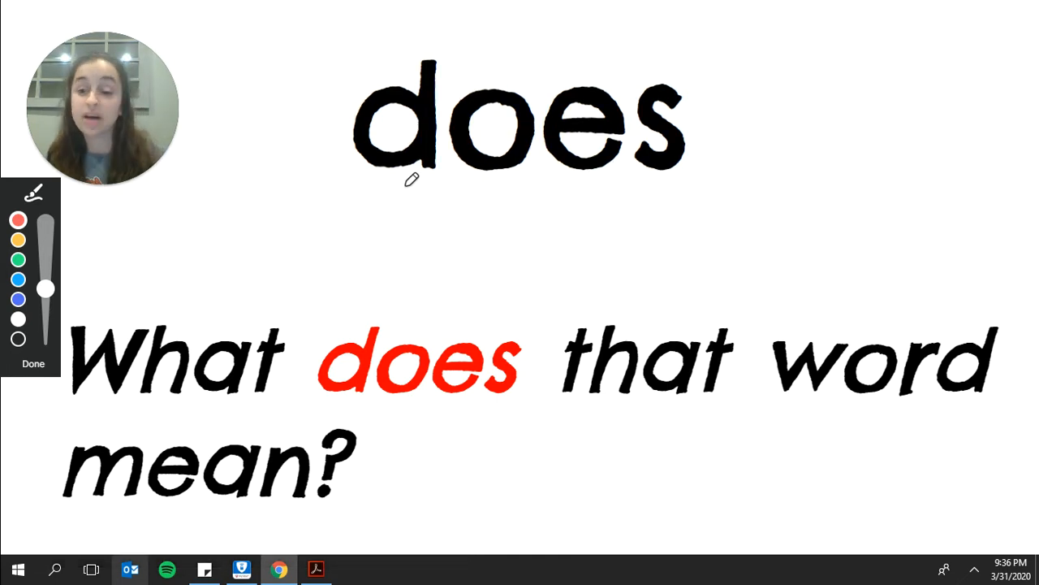
drag(410, 183, 662, 178)
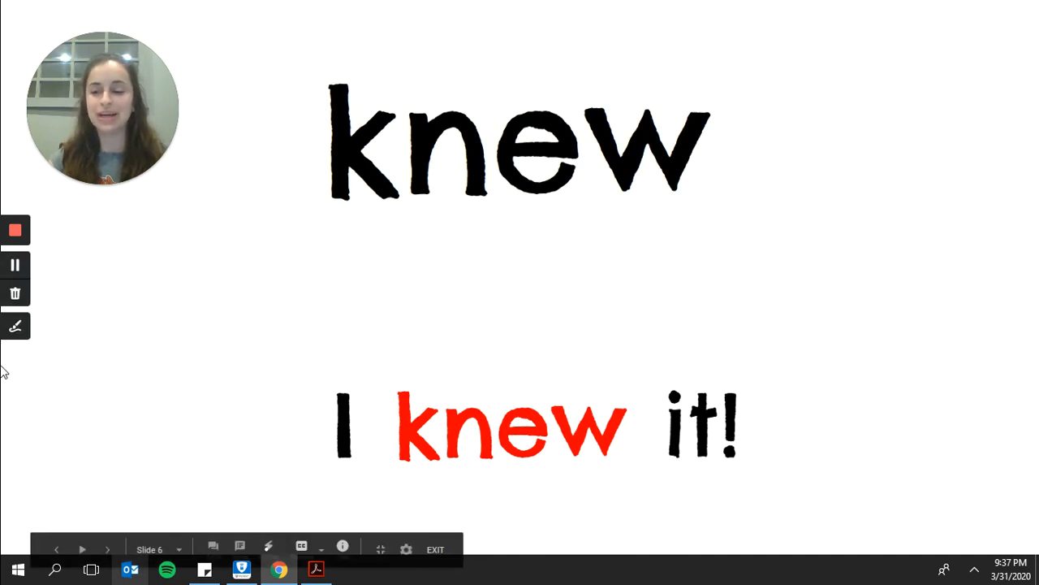
Draw a red underline beneath 'knew' in two strokes, then advance to 'just'.
click(15, 326)
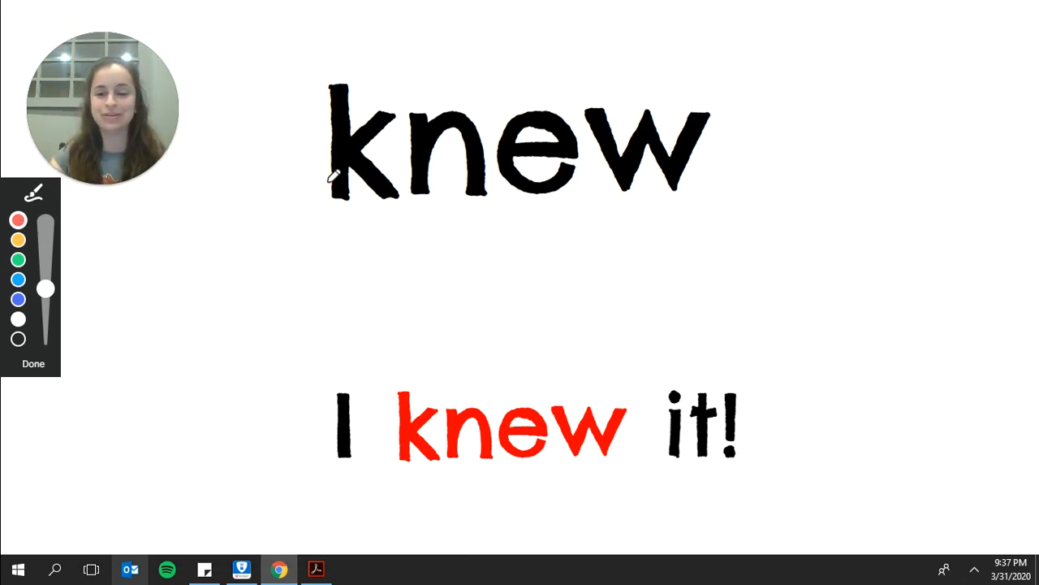
drag(341, 205, 491, 202)
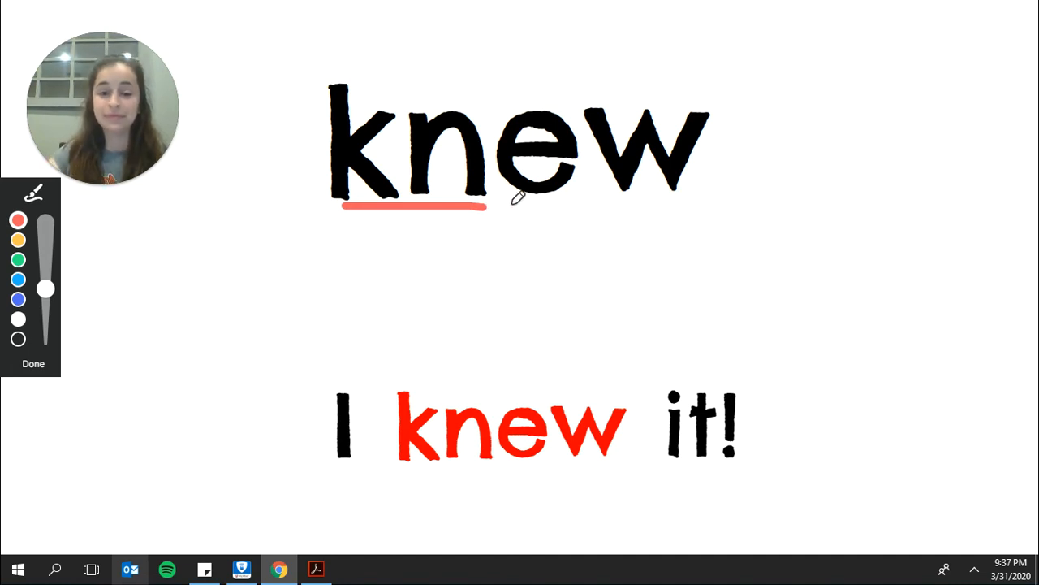
drag(511, 205, 694, 201)
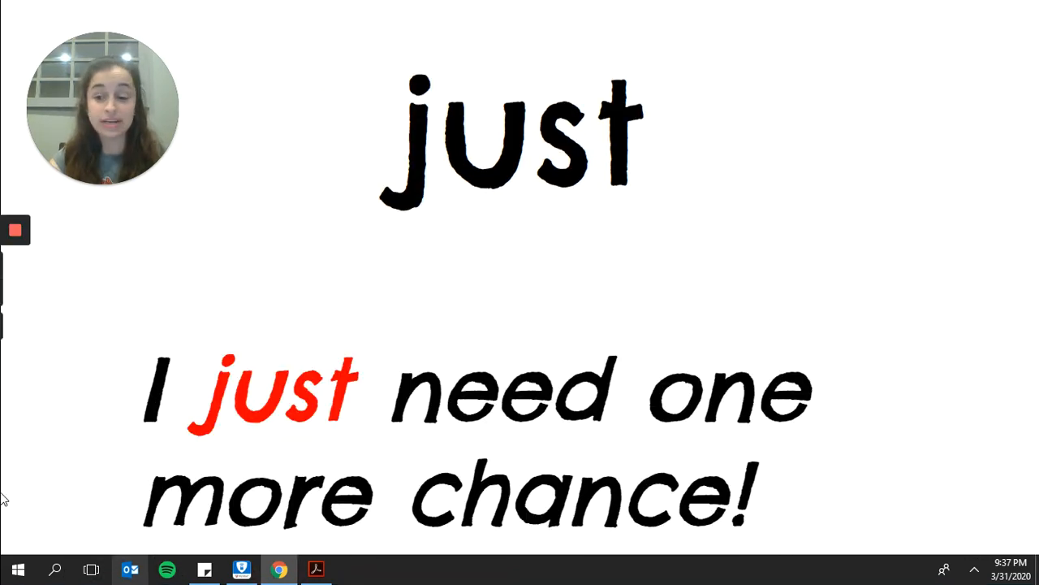
Activate the annotation pen on the 'just' slide and advance to 'or'.
click(15, 229)
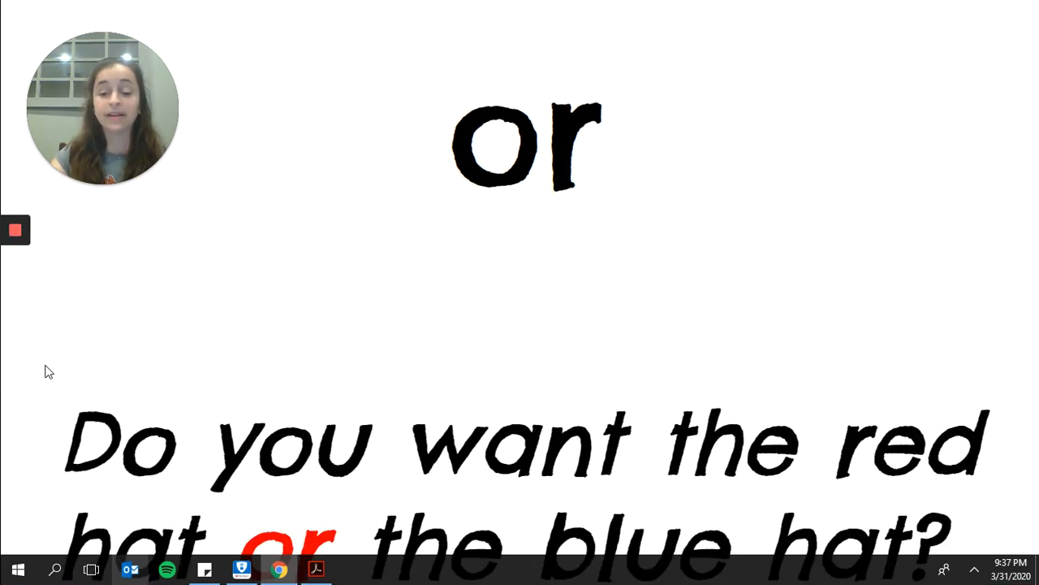
Underline 'or' with the pen, then return to the Looking for Mars reader.
click(15, 230)
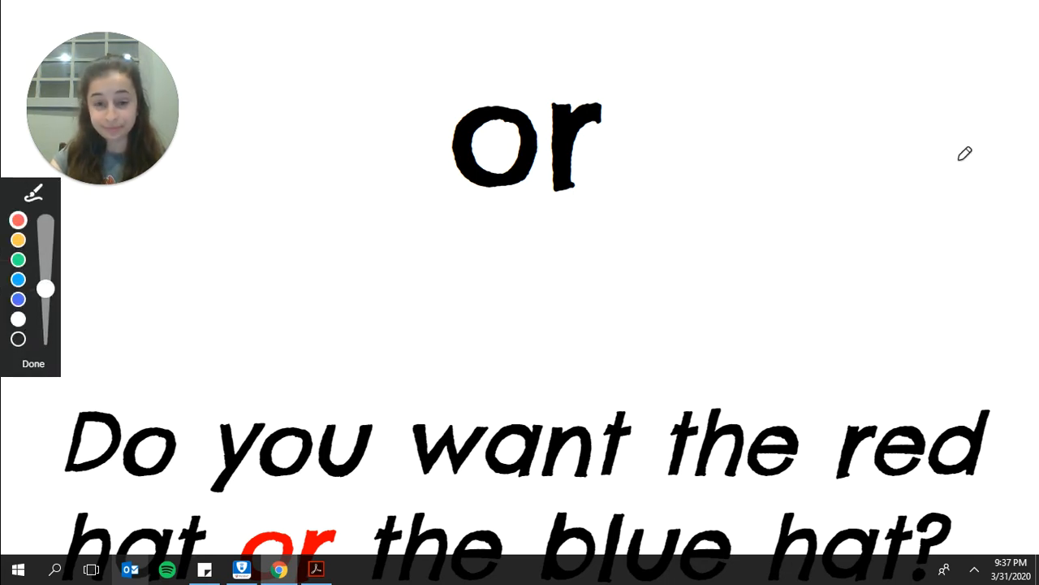
mouse_move(758, 176)
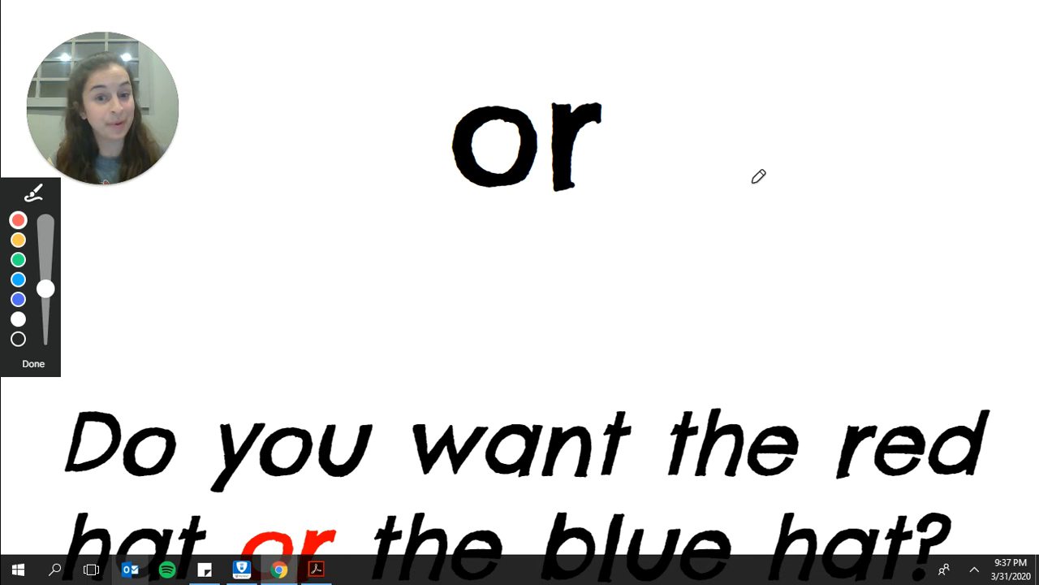
drag(487, 225, 584, 223)
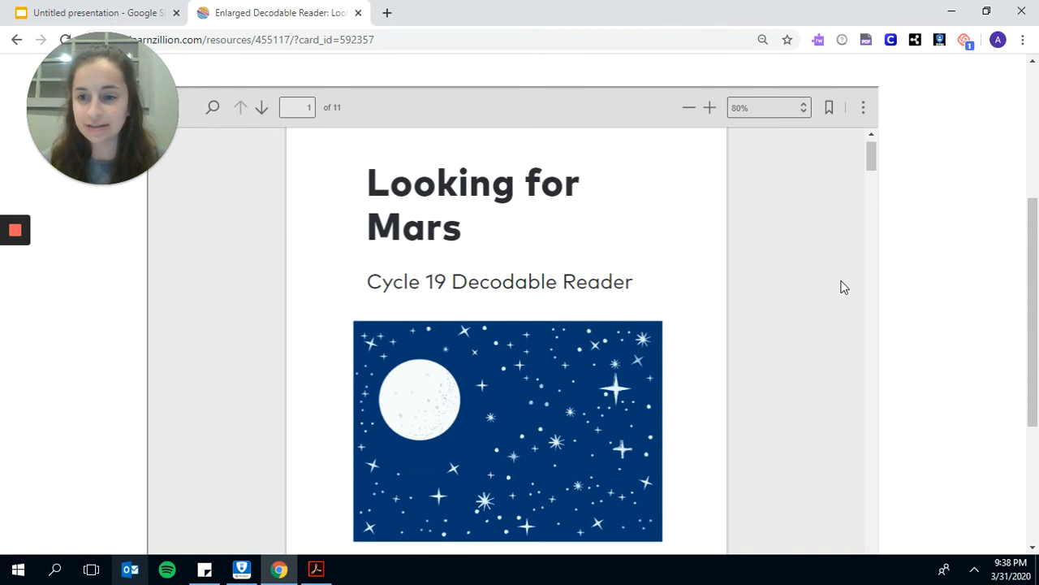
mouse_move(762, 305)
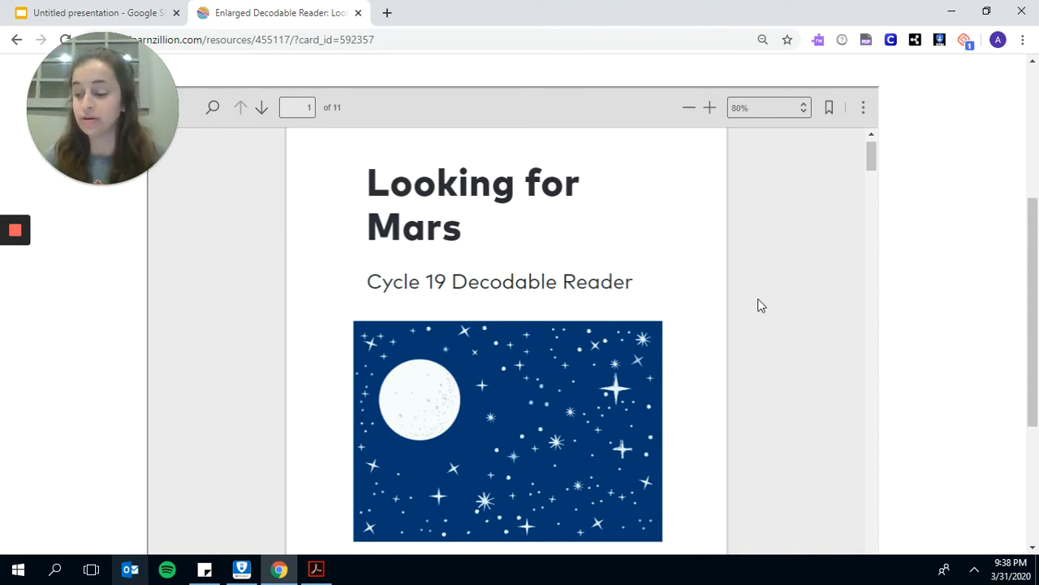
Read on through the 'Looking for Mars' reader from page 6 to page 7.
scroll(down, 3)
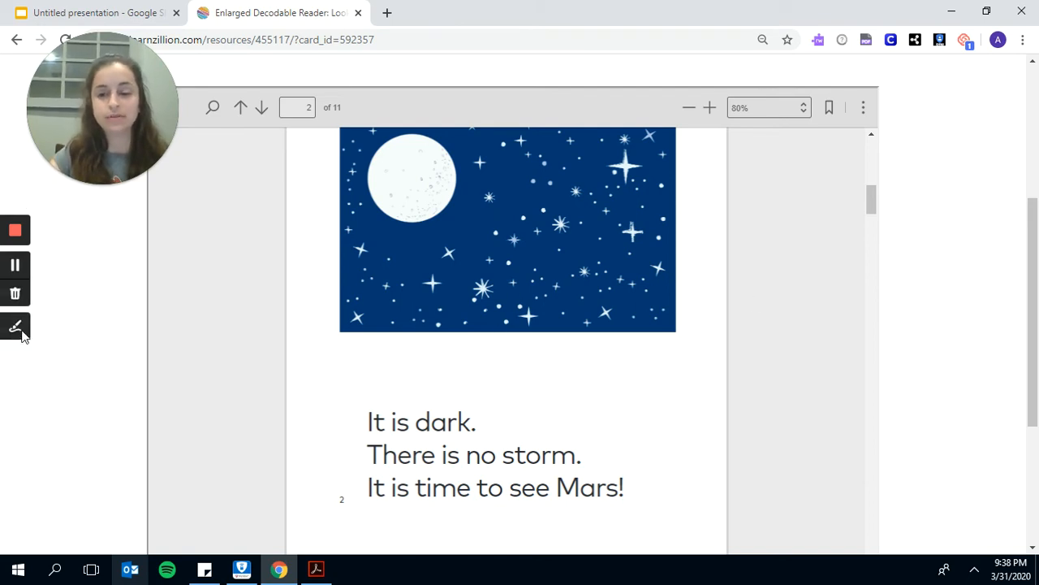
click(15, 326)
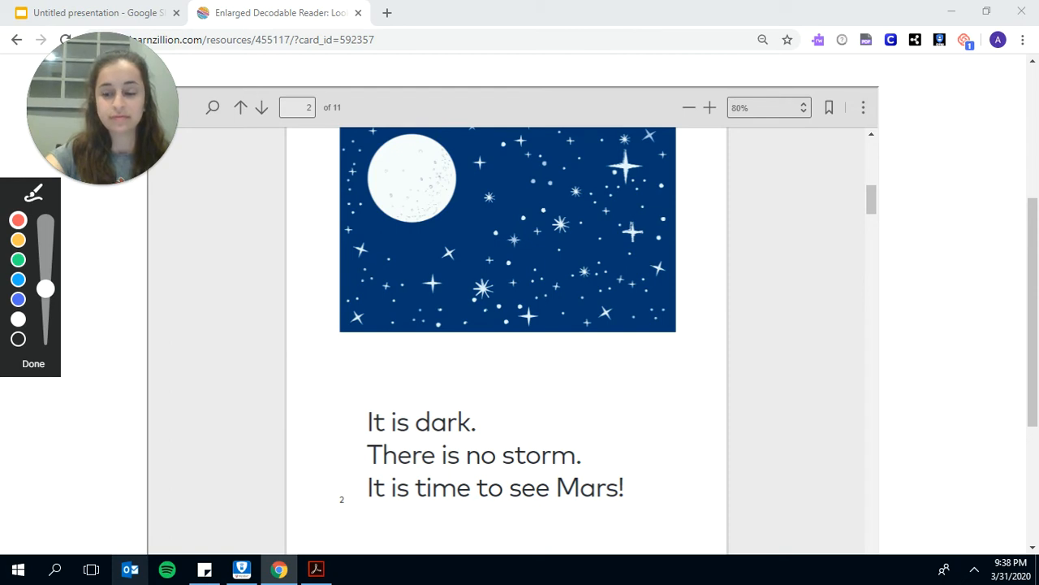
click(261, 107)
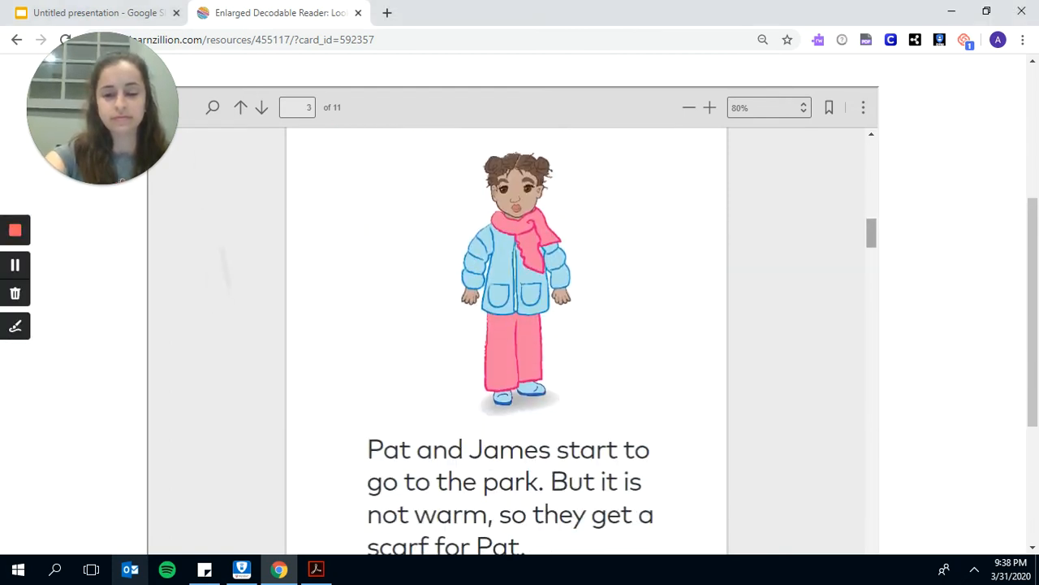
scroll(down, 3)
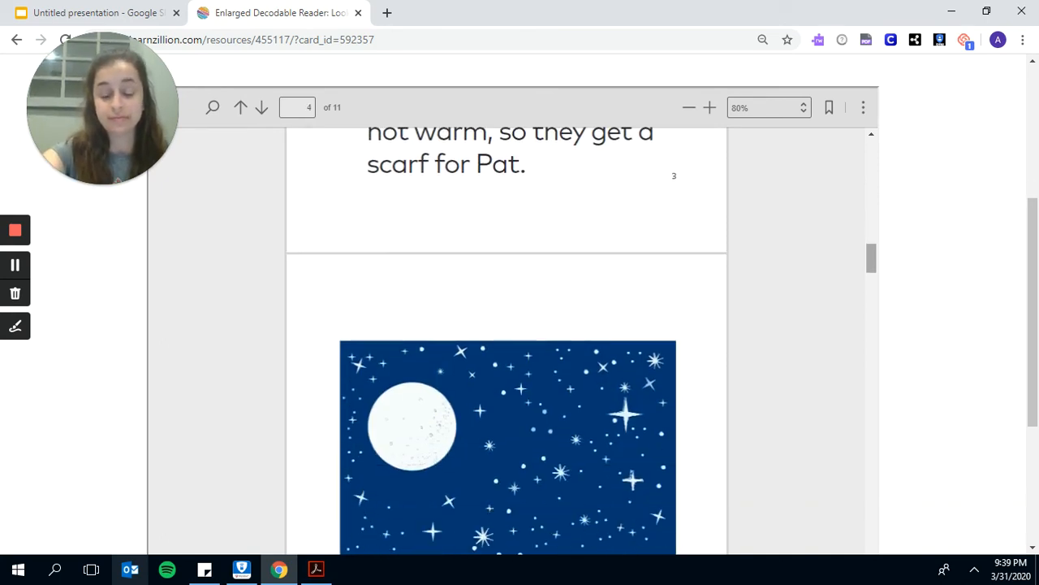
scroll(down, 3)
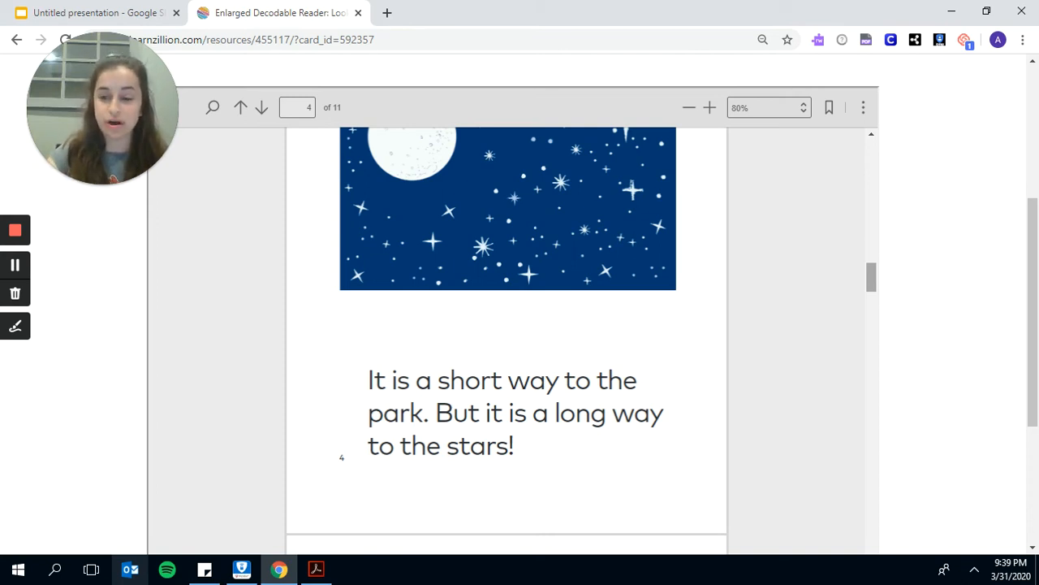
click(261, 107)
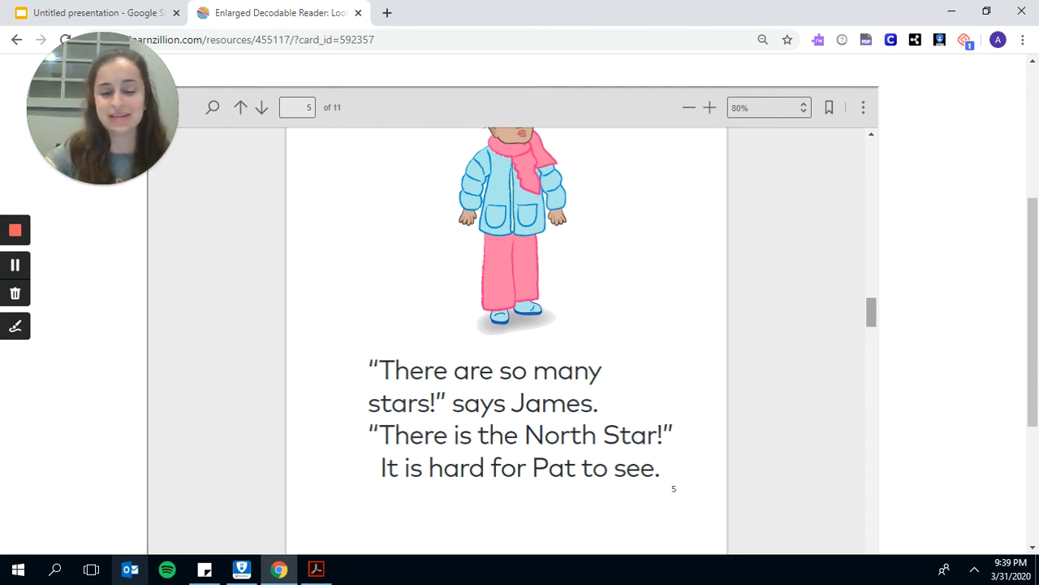
click(262, 107)
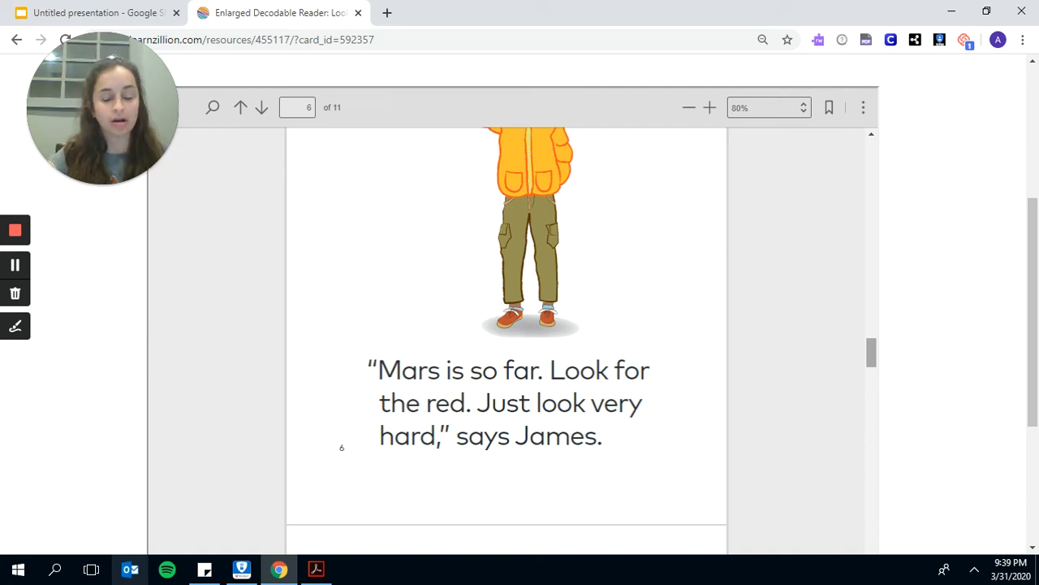
click(262, 107)
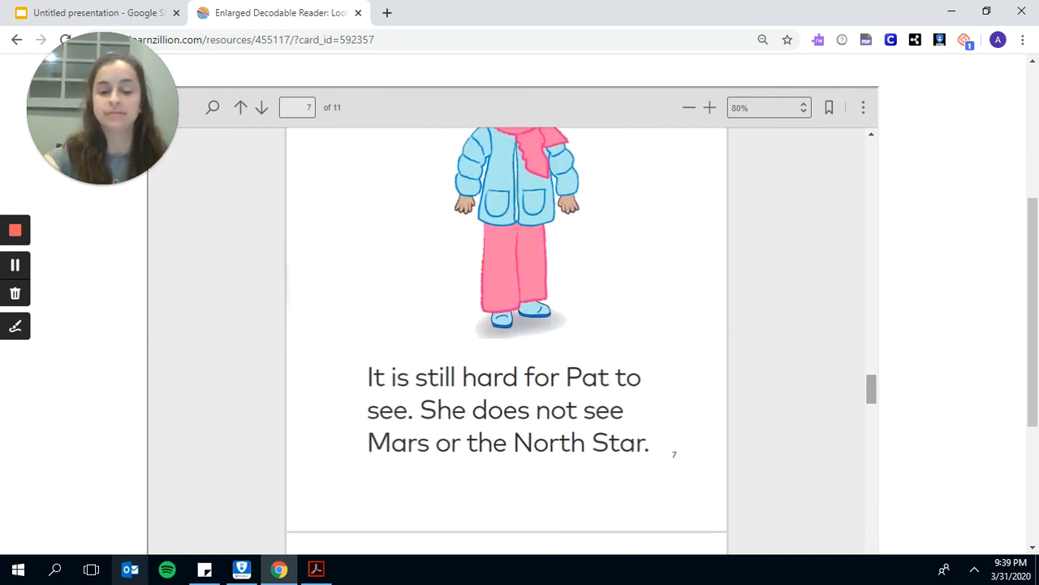
scroll(down, 3)
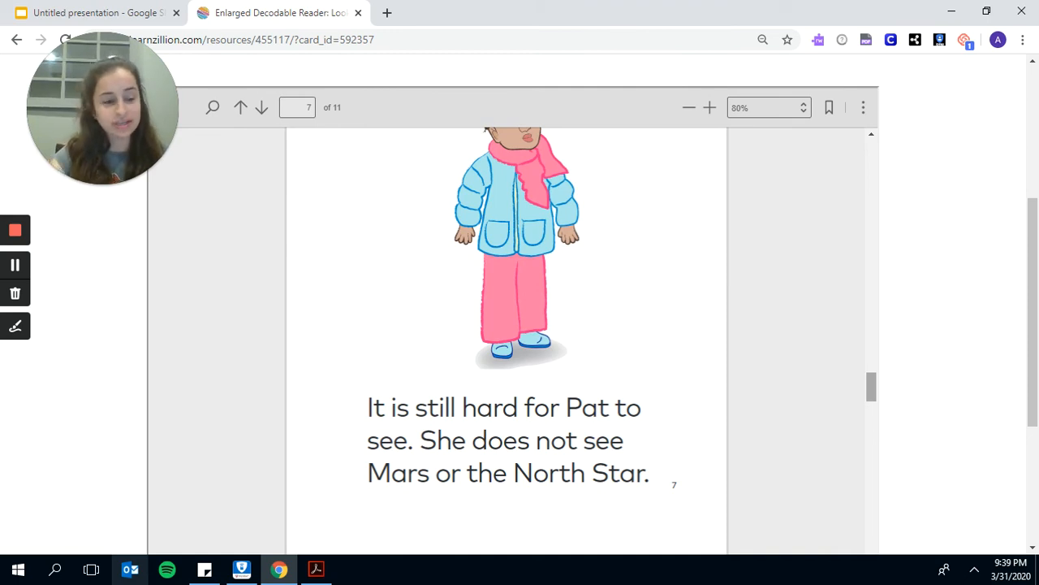
Advance to page 9, where Pat spots Mars, and underline a sight word there.
click(15, 326)
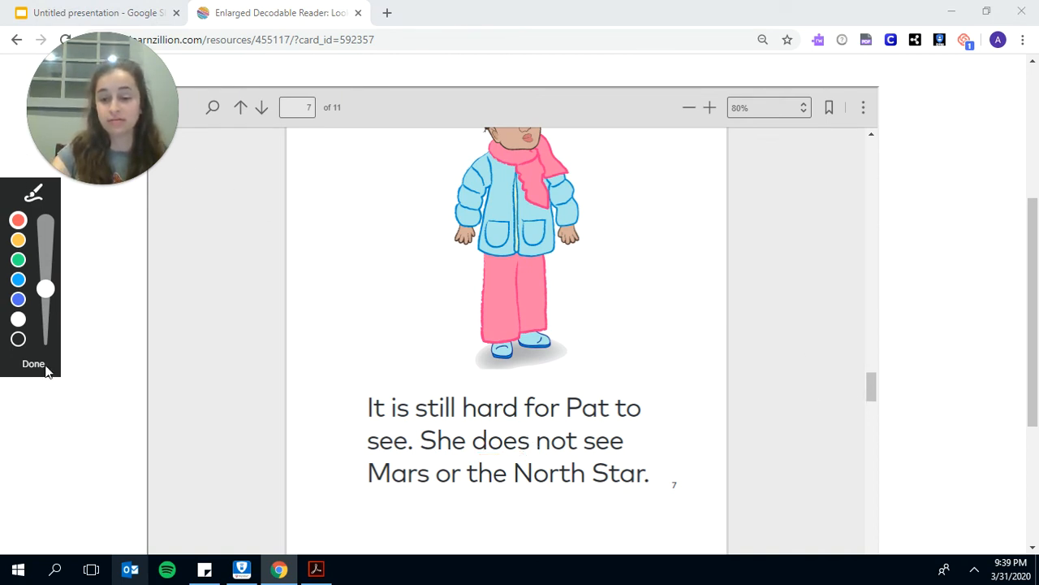
click(261, 108)
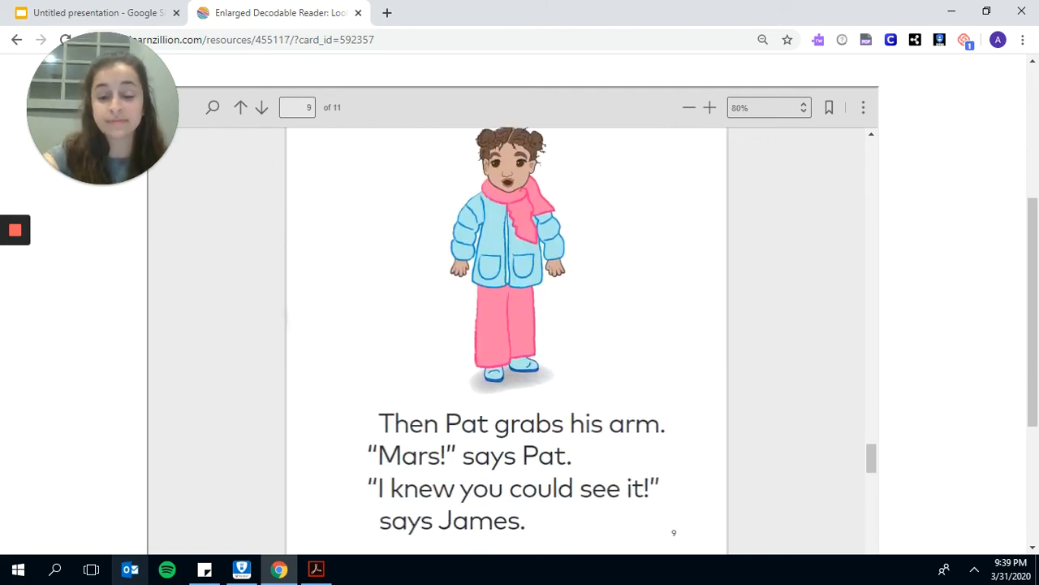
scroll(down, 3)
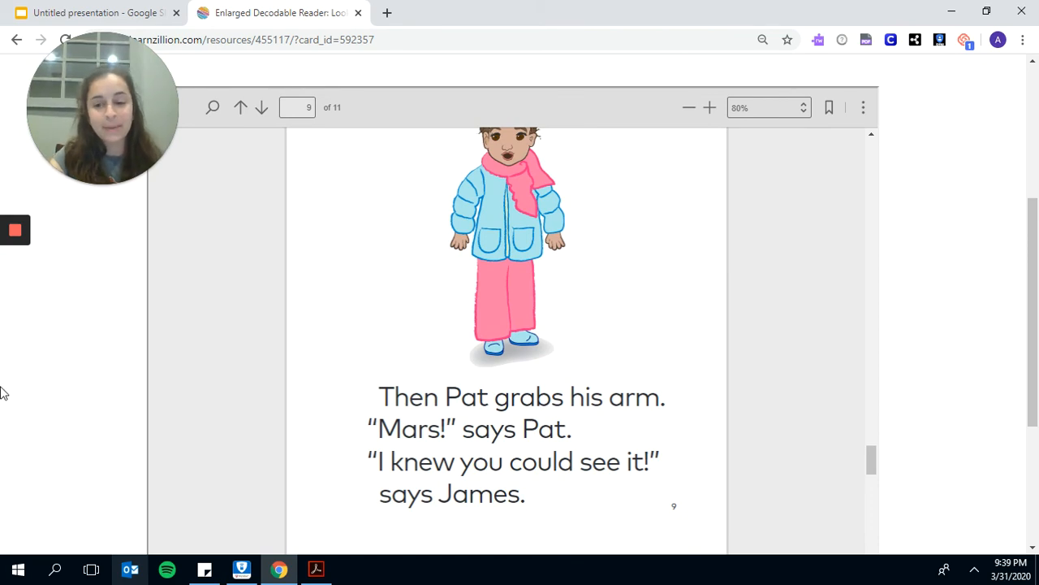
click(15, 230)
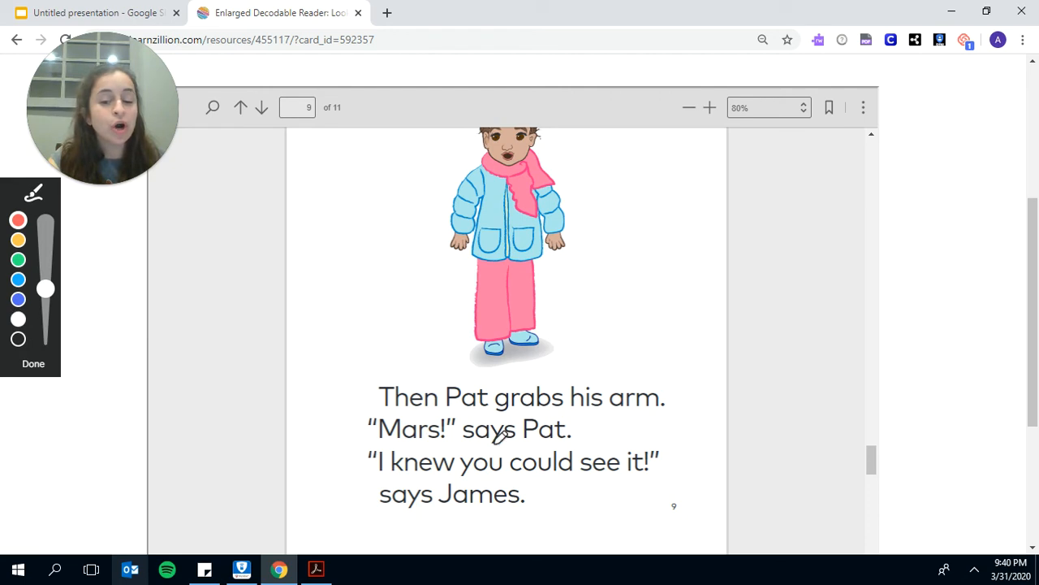
drag(386, 478, 428, 478)
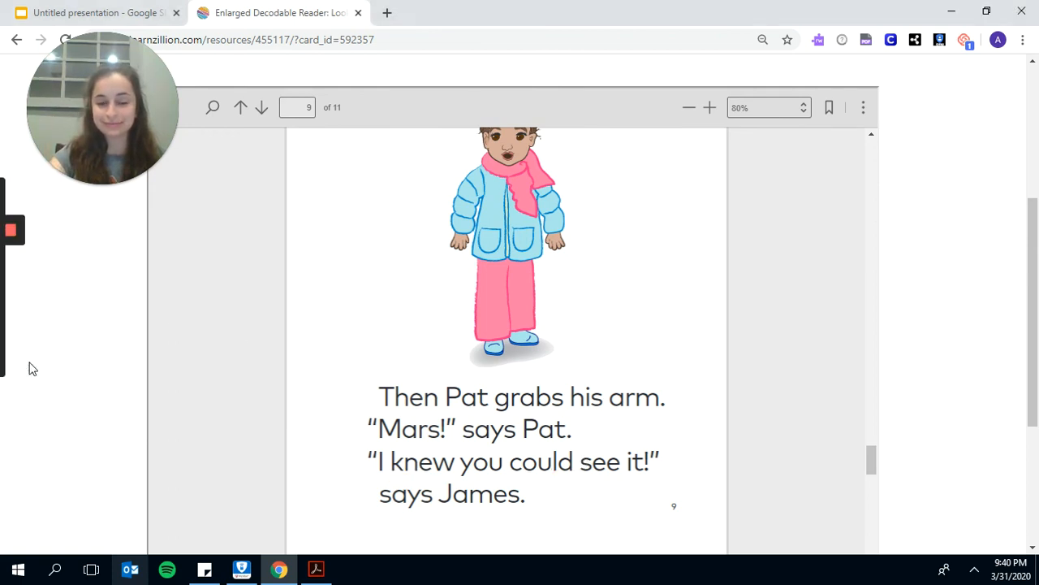
Underline 'would' and another sight word on page 10 with the red pen.
click(261, 107)
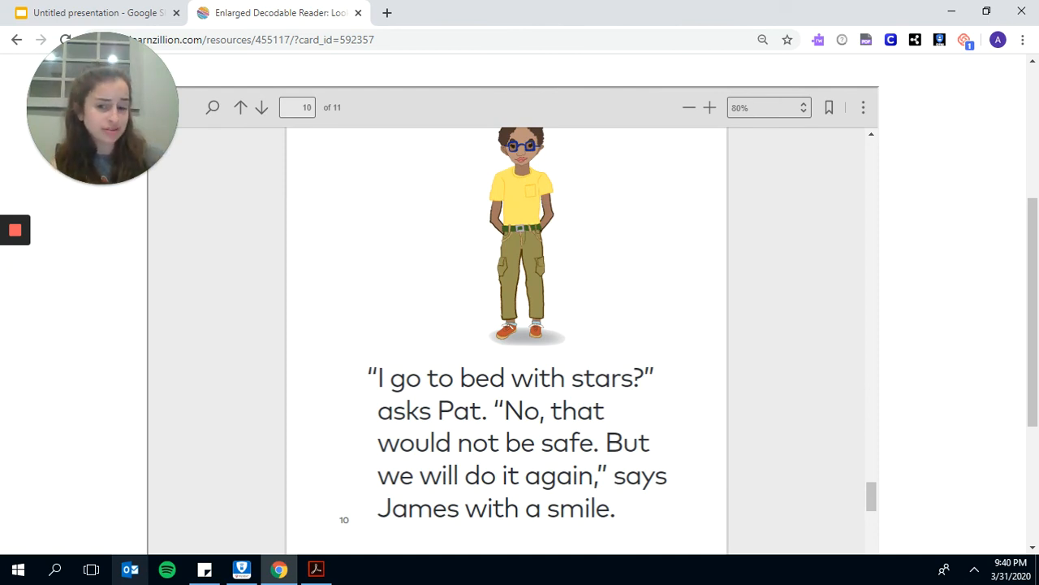
mouse_move(24, 431)
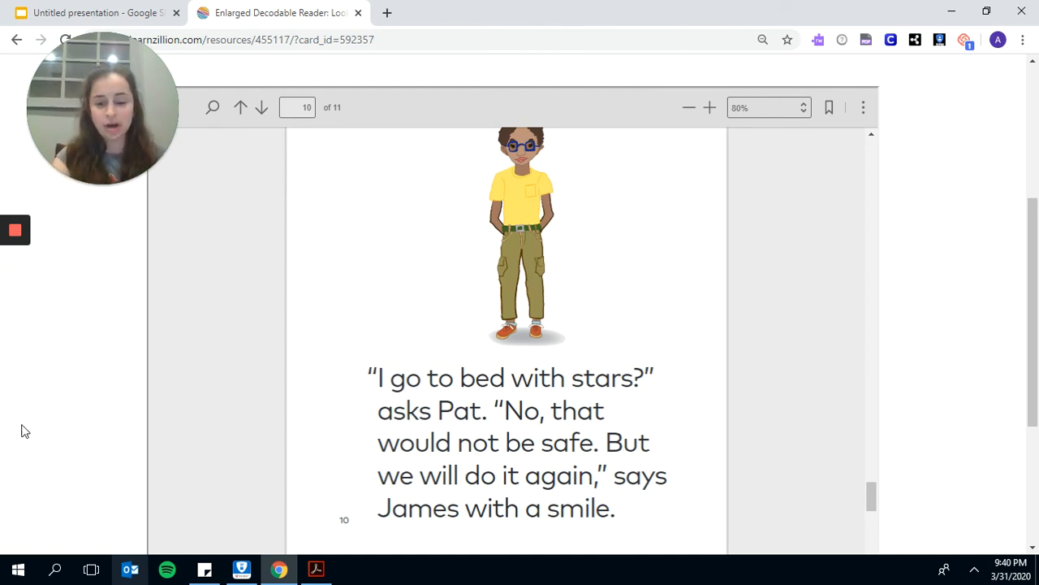
click(15, 230)
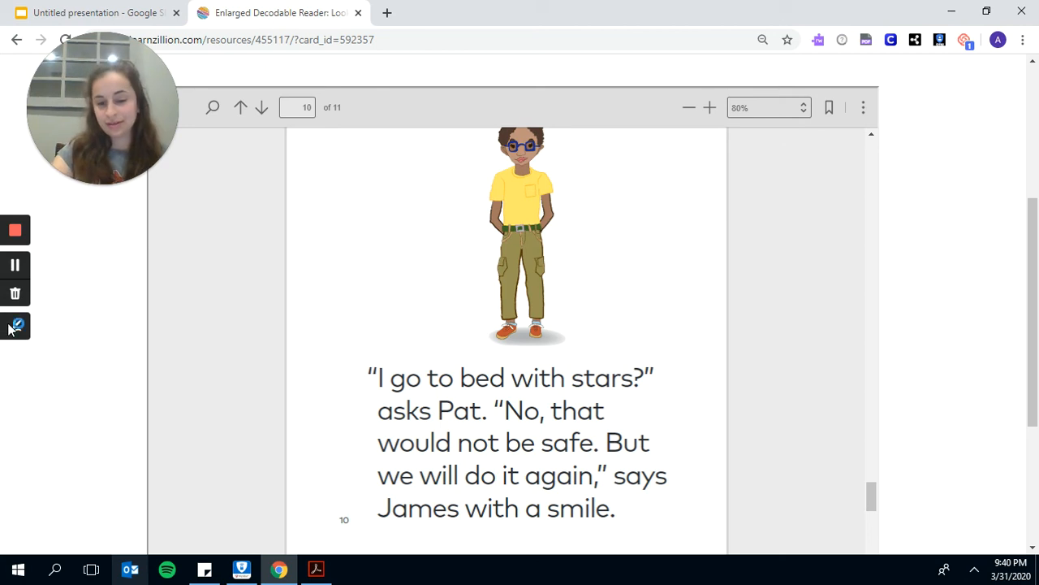
click(15, 325)
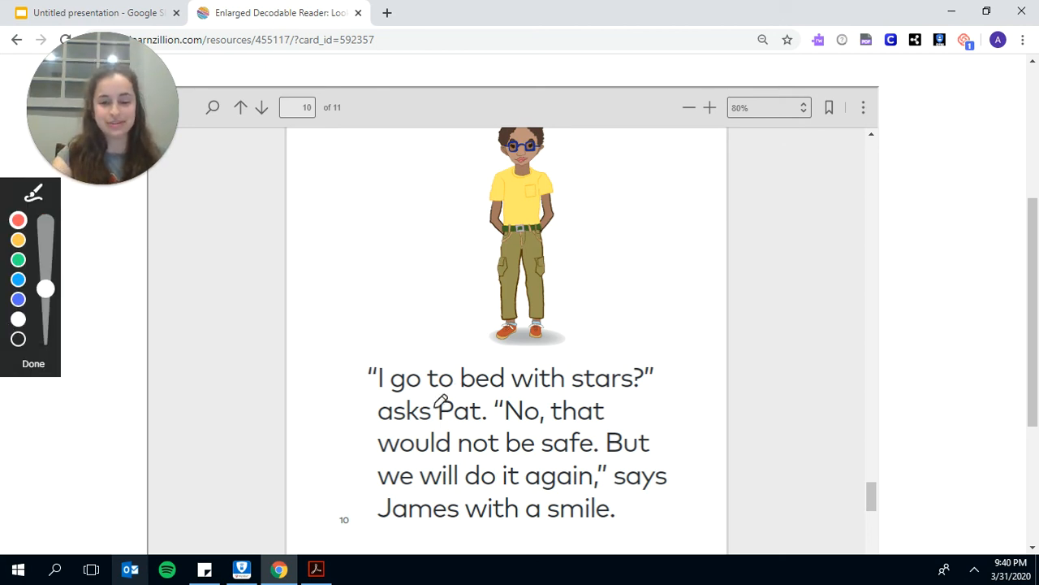
drag(377, 456, 454, 456)
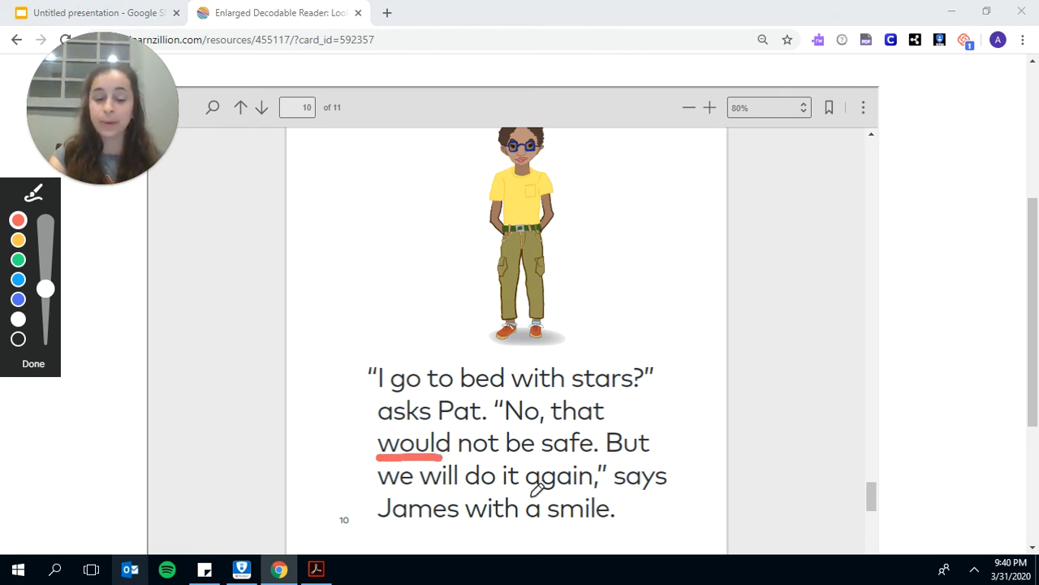
drag(526, 487, 601, 487)
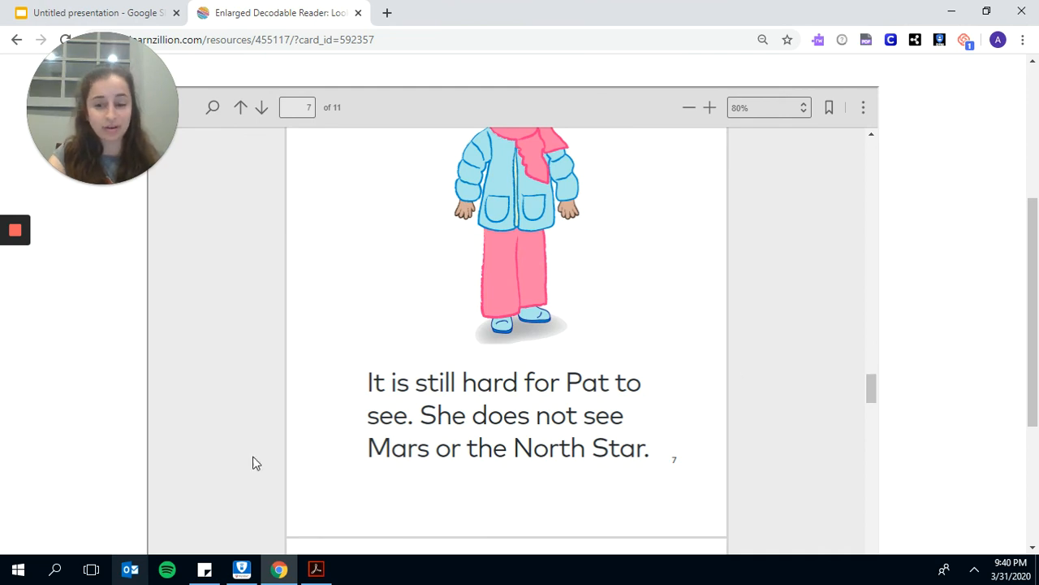
Underline a sight word on page 7, then scroll back toward the title page.
click(14, 229)
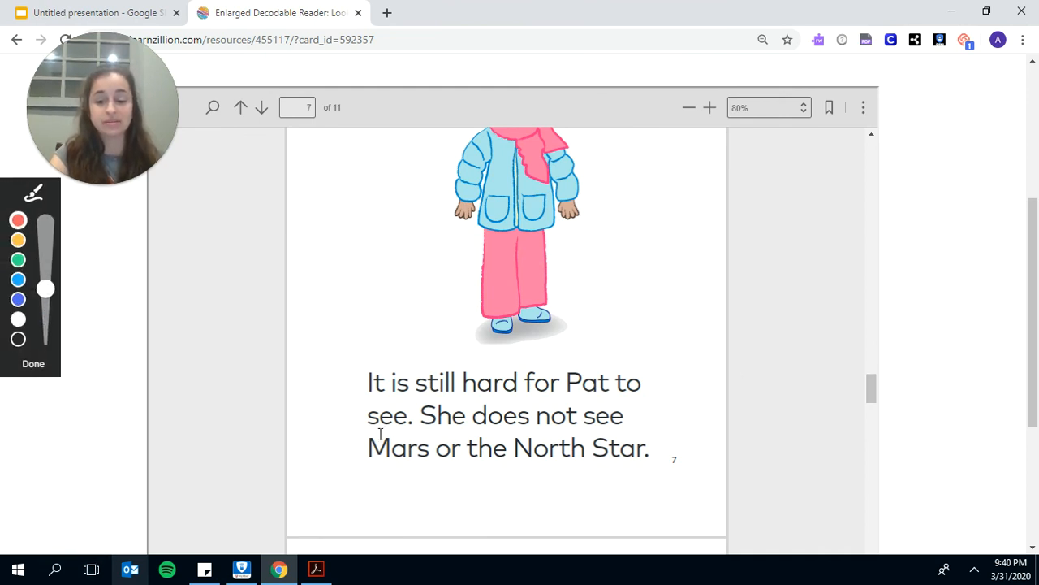
drag(435, 466, 461, 466)
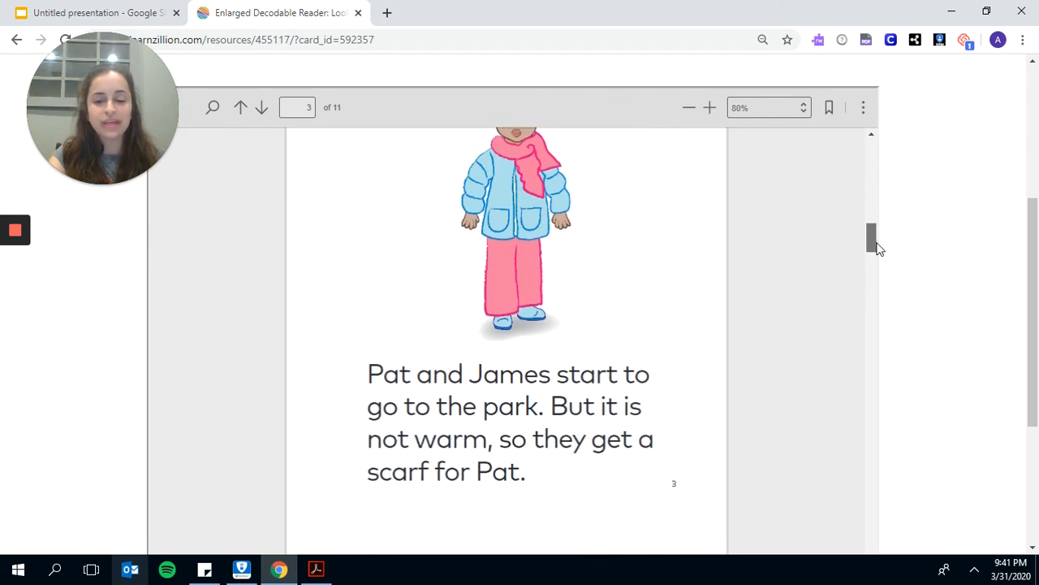
drag(870, 243, 871, 194)
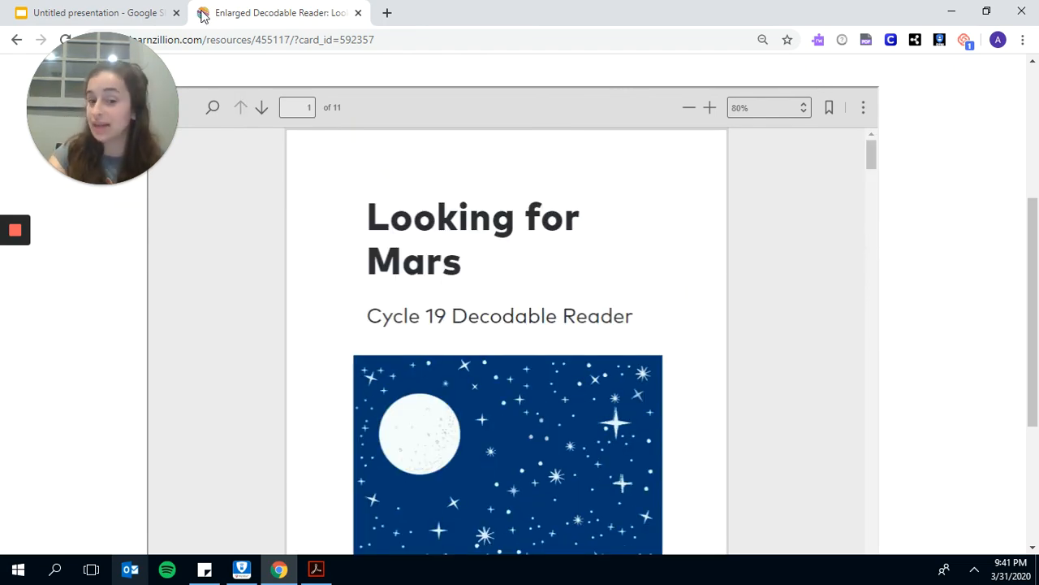
mouse_move(877, 198)
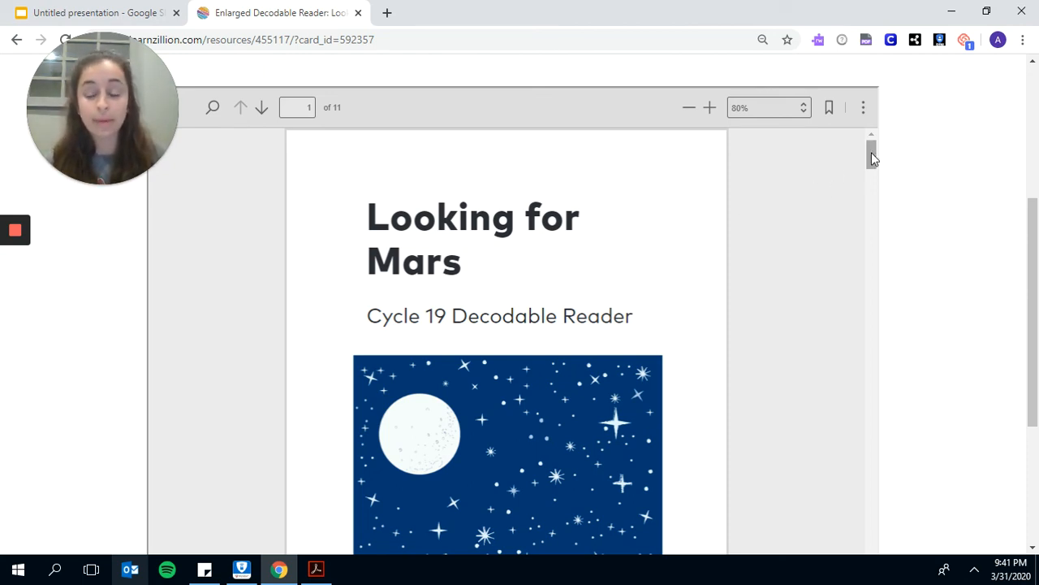
mouse_move(447, 114)
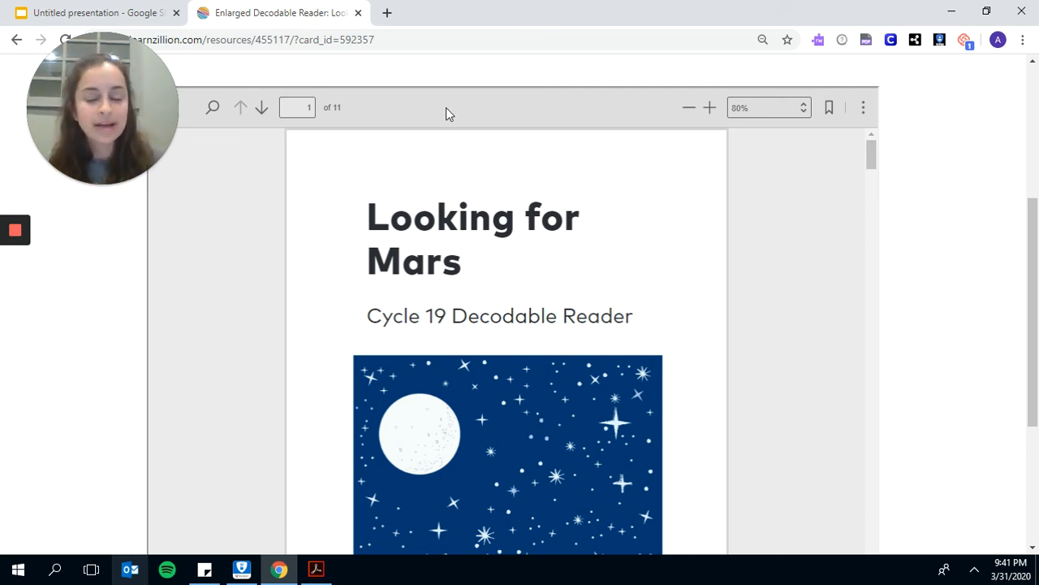
mouse_move(173, 274)
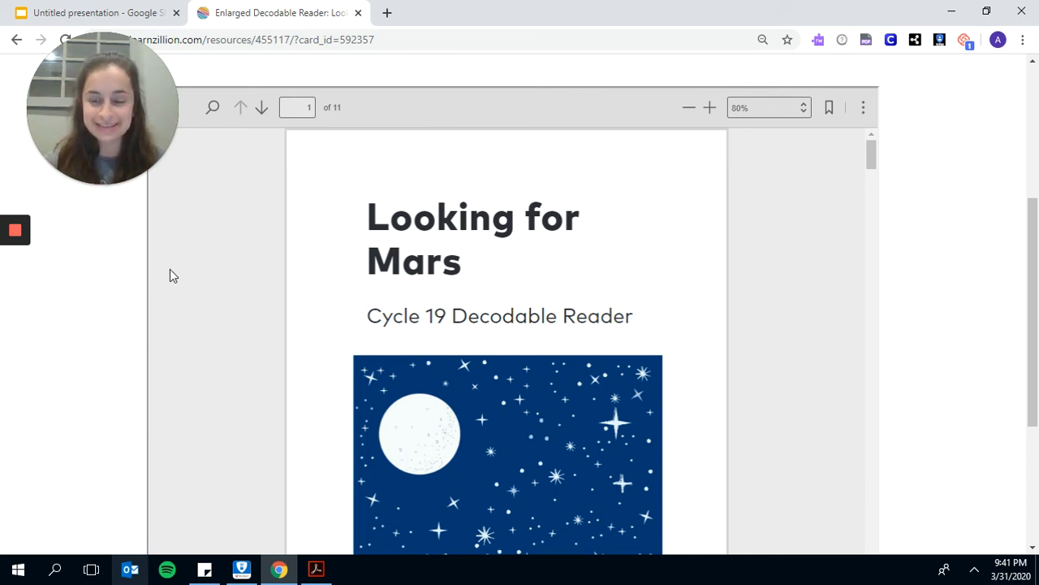
click(15, 230)
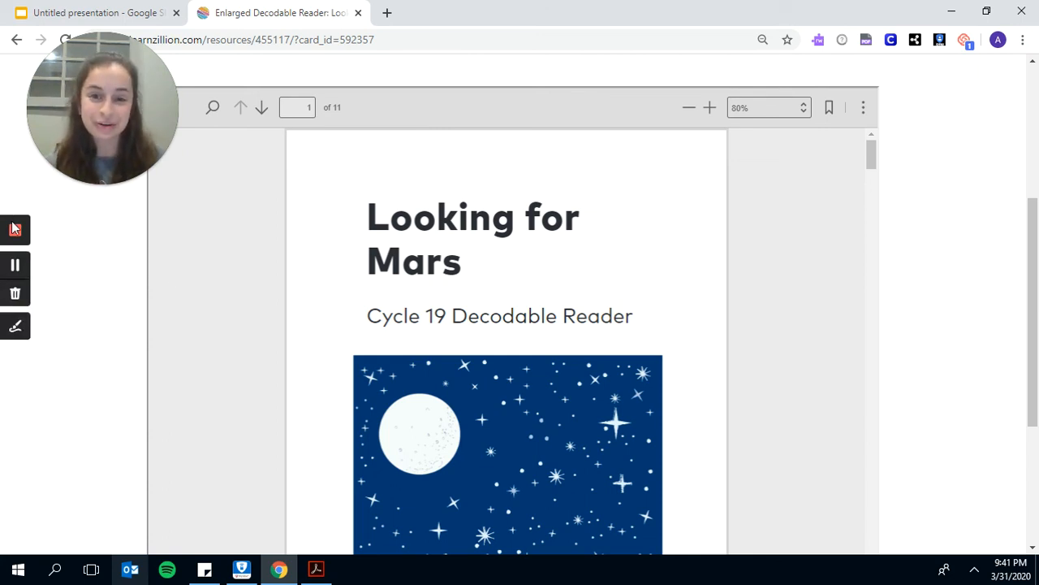